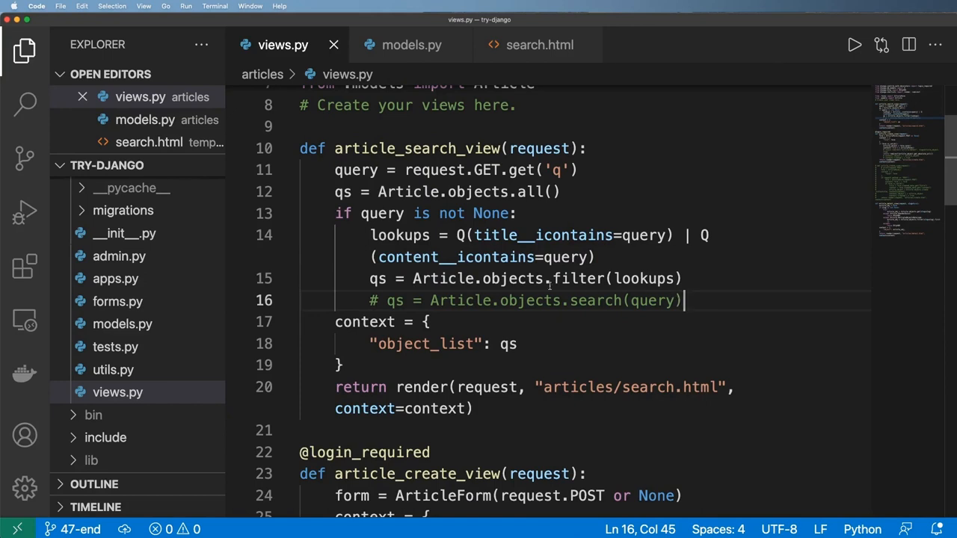
Step: In models.py, write a models.Manager subclass whose search returns Article.objects.filter(title__icontains=q)
{"action": "left_click", "coordinate": [553, 299]}
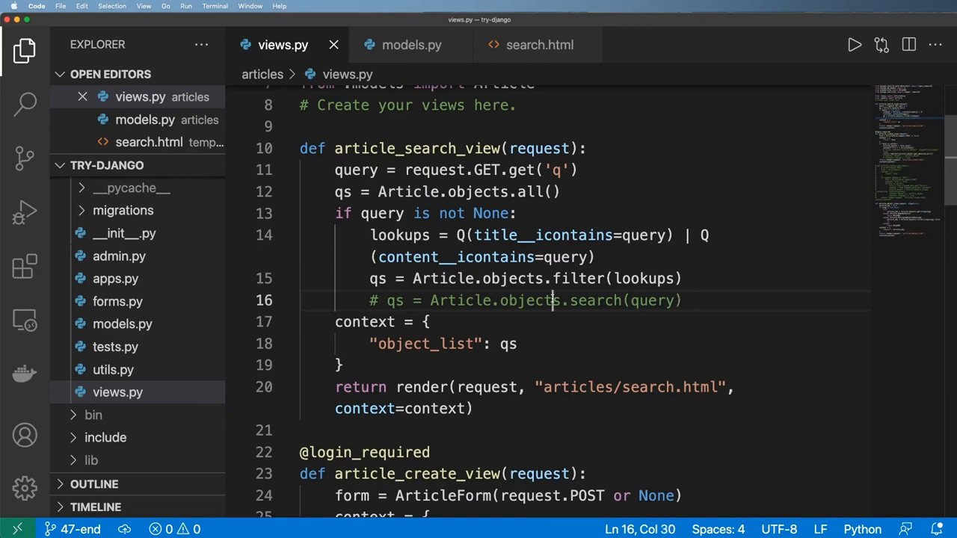
{"action": "double_click", "coordinate": [529, 299]}
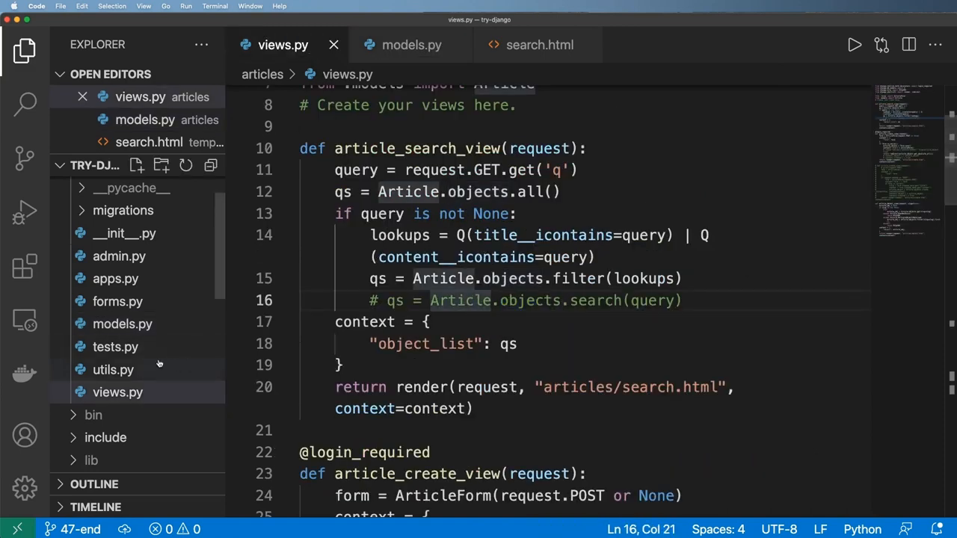
{"action": "left_click", "coordinate": [411, 45]}
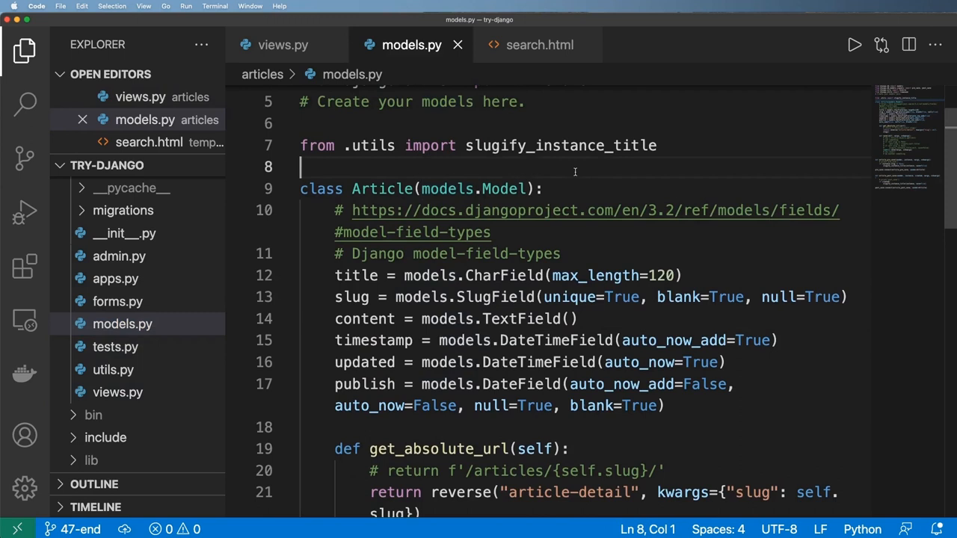
{"action": "type", "text": "class Article(models.Manager):"}
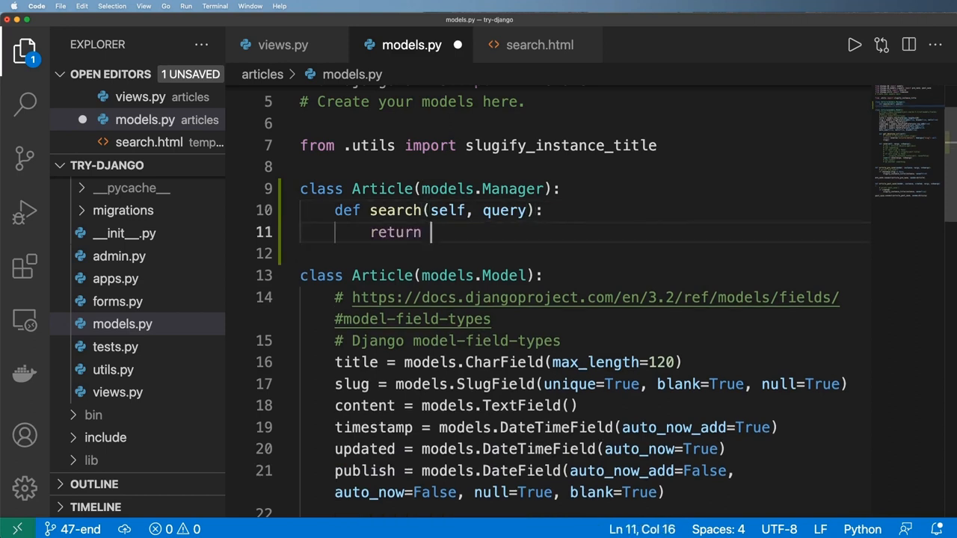
{"action": "type", "text": "Article"}
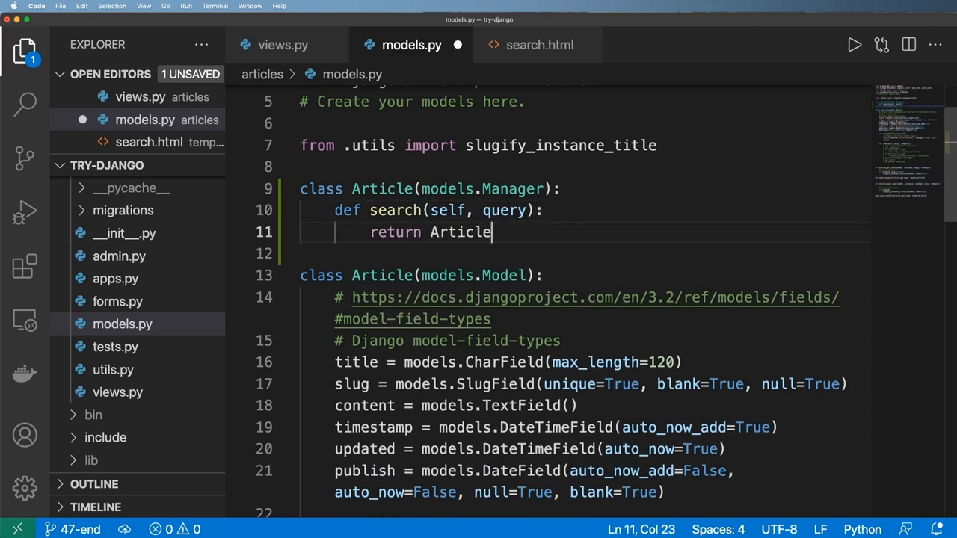
{"action": "type", "text": ".objects.filt"}
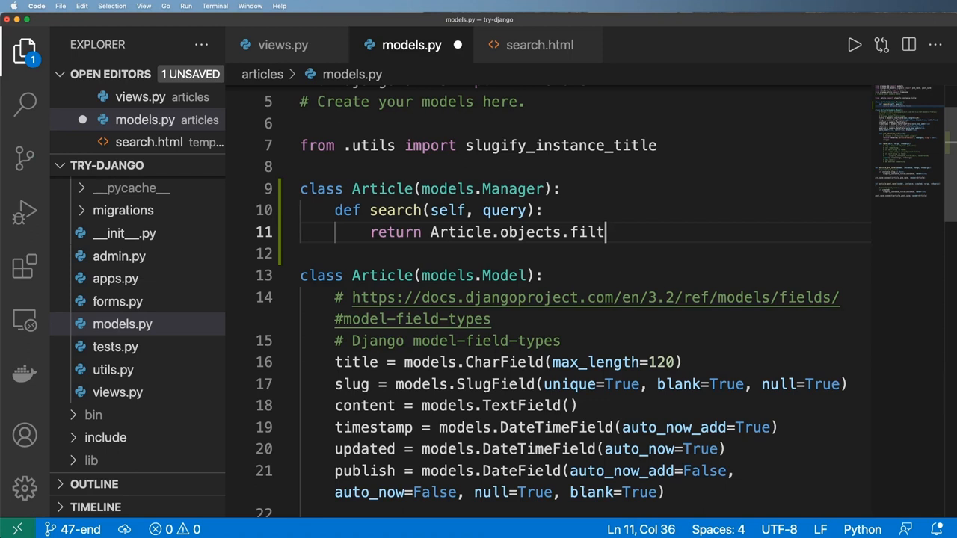
{"action": "type", "text": "er(title__i"}
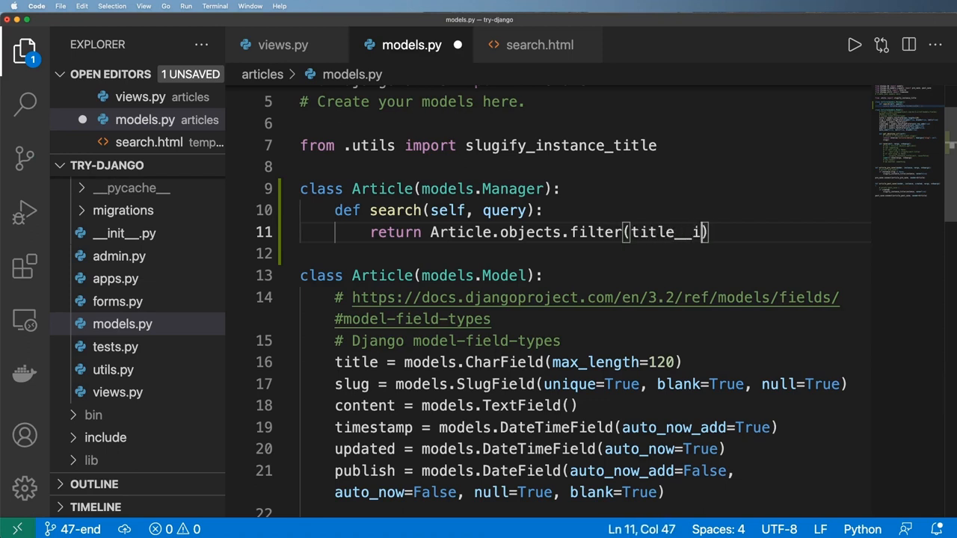
{"action": "type", "text": "contains=query"}
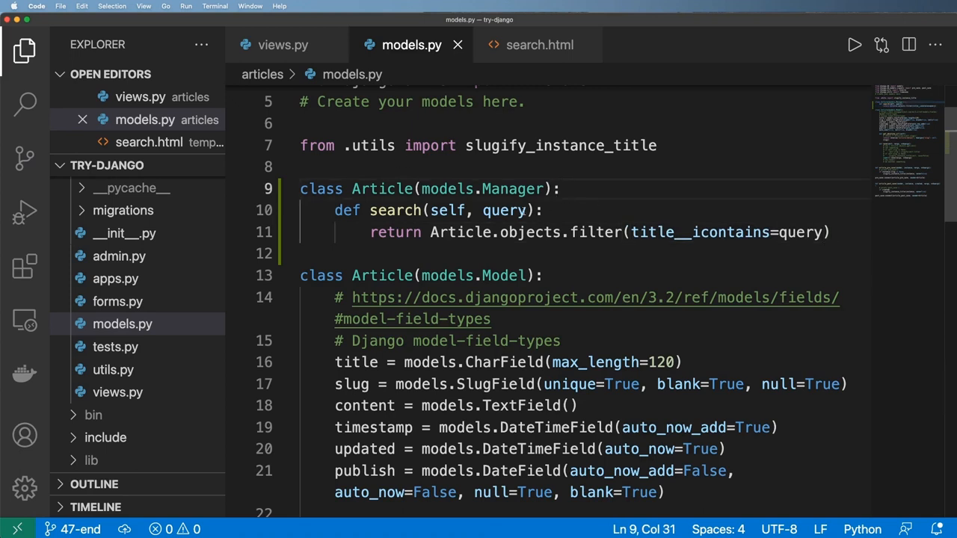
Step: Begin attaching the manager to the Article model with an objects=Article… assignment
{"action": "double_click", "coordinate": [381, 145]}
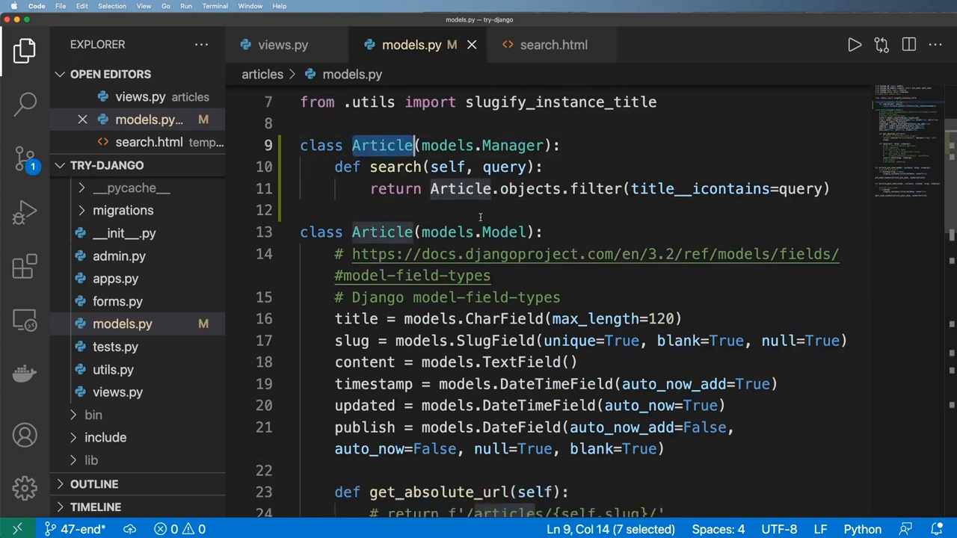
{"action": "type", "text": "pb"}
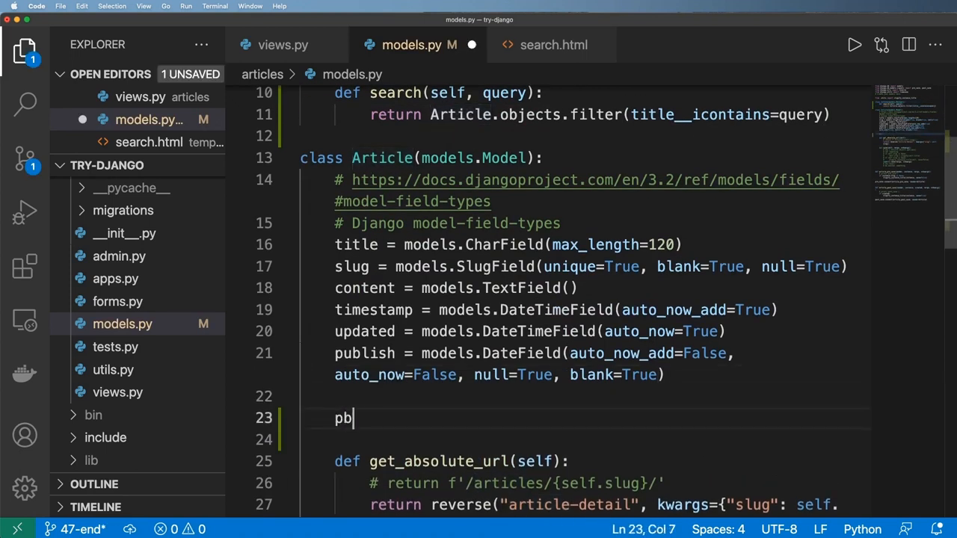
{"action": "key", "text": "Backspace"}
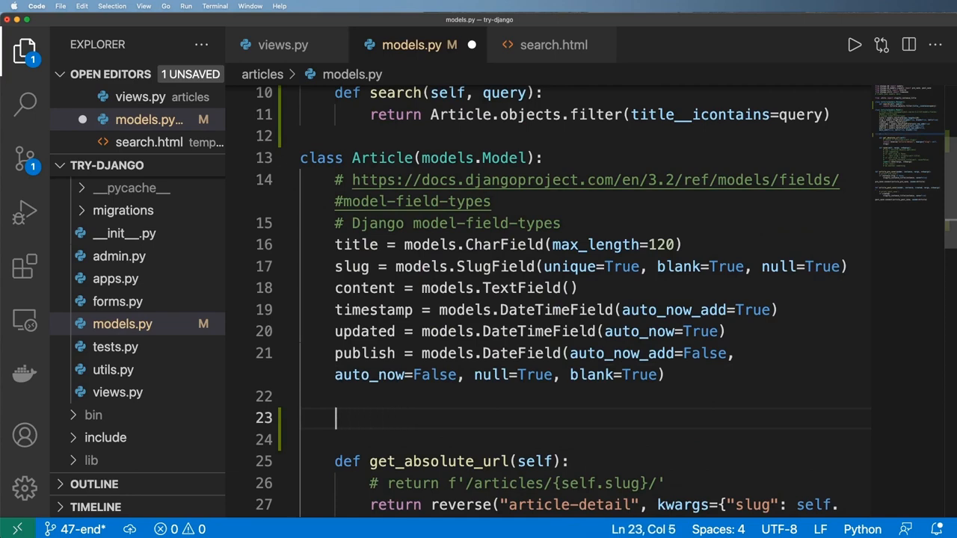
{"action": "type", "text": "objects=Article"}
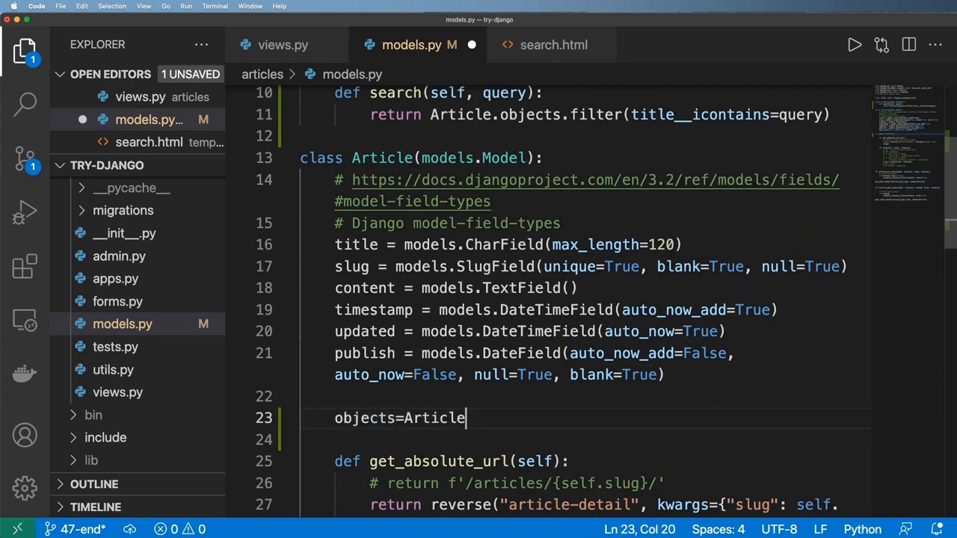
Step: Scroll views.py up to the search view to switch it to Article.objects.search(query)
{"action": "scroll", "scroll_direction": "up", "scroll_amount": 3}
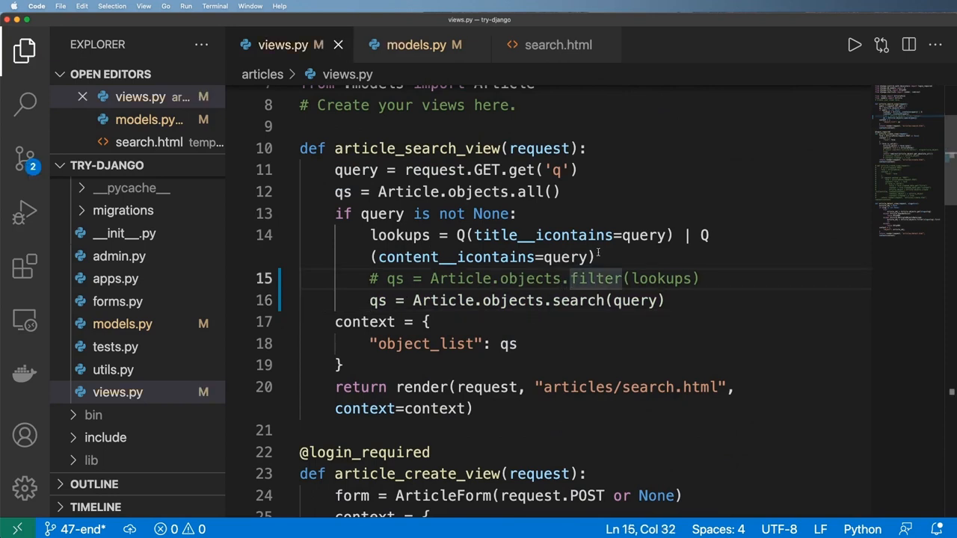
{"action": "mouse_move", "coordinate": [500, 271]}
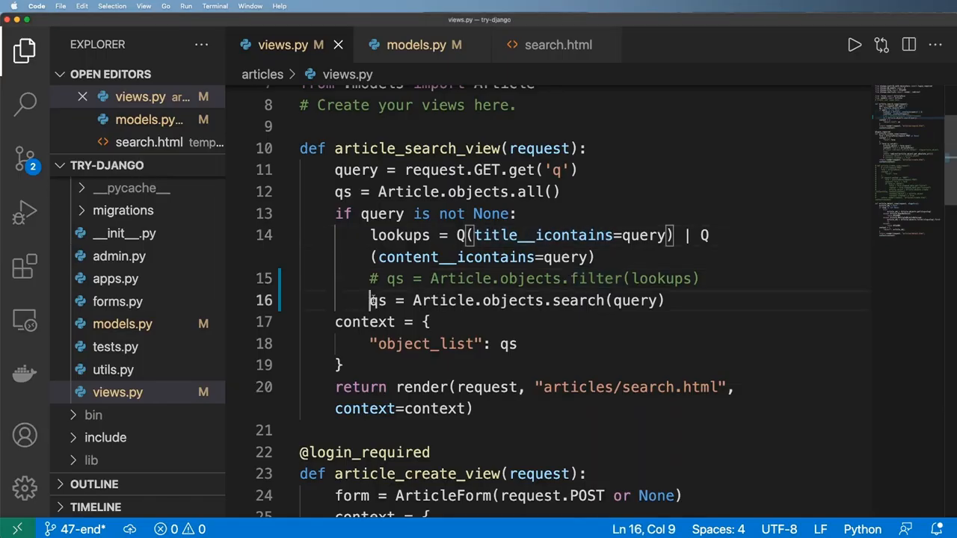
Step: Import Q from django.db.models and define lookups as Q(title__icontains) | Q(content__icontains)
{"action": "left_click", "coordinate": [415, 45]}
{"action": "type", "text": "from"}
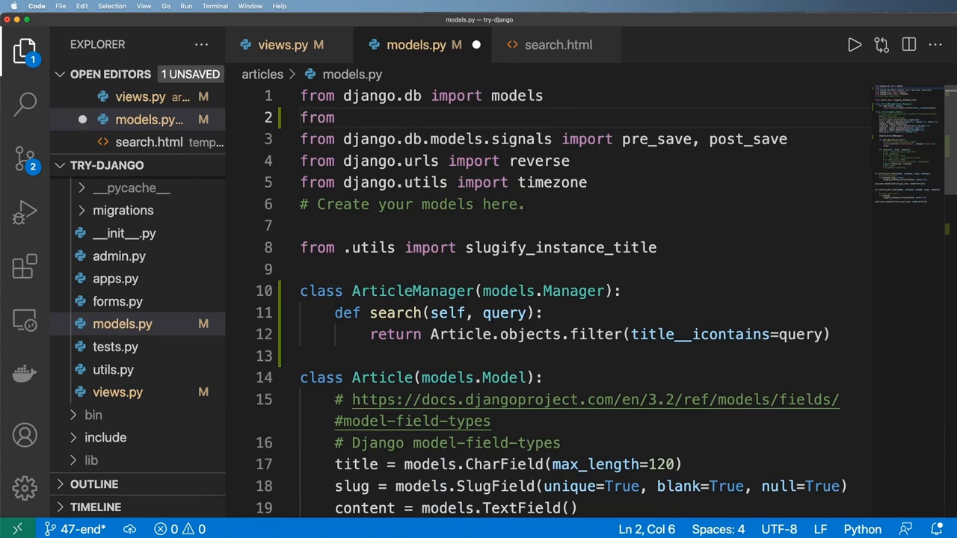
{"action": "type", "text": "django.db"}
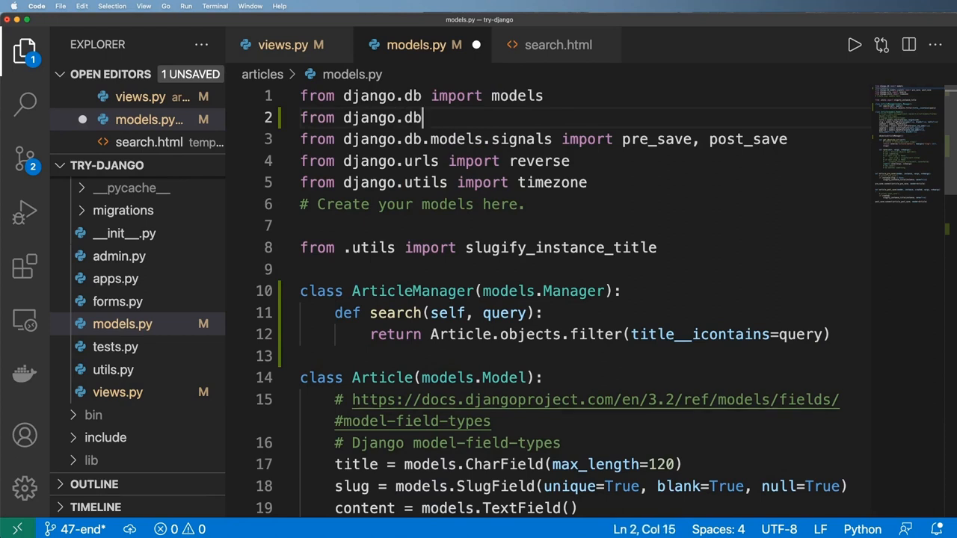
{"action": "type", "text": ".models import Q"}
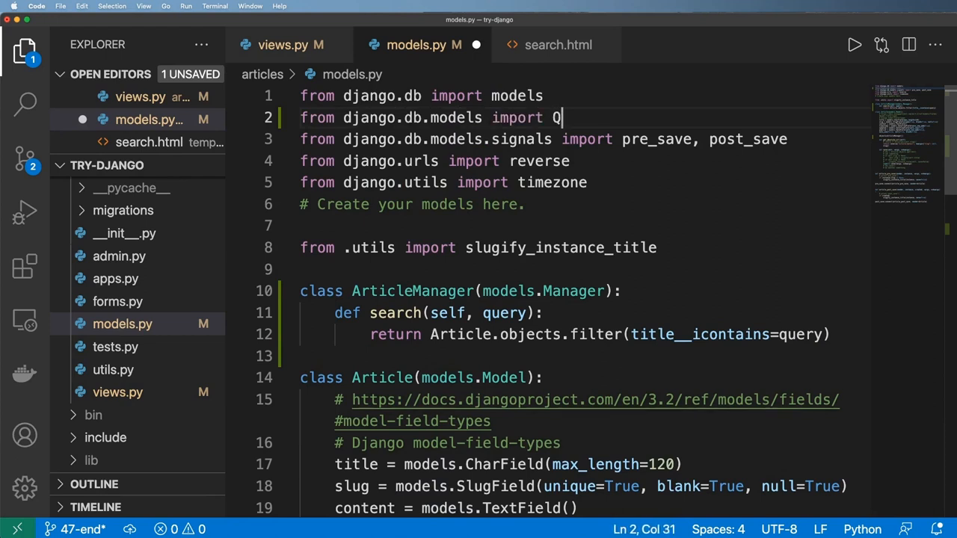
{"action": "type", "text": "lookups = Q("}
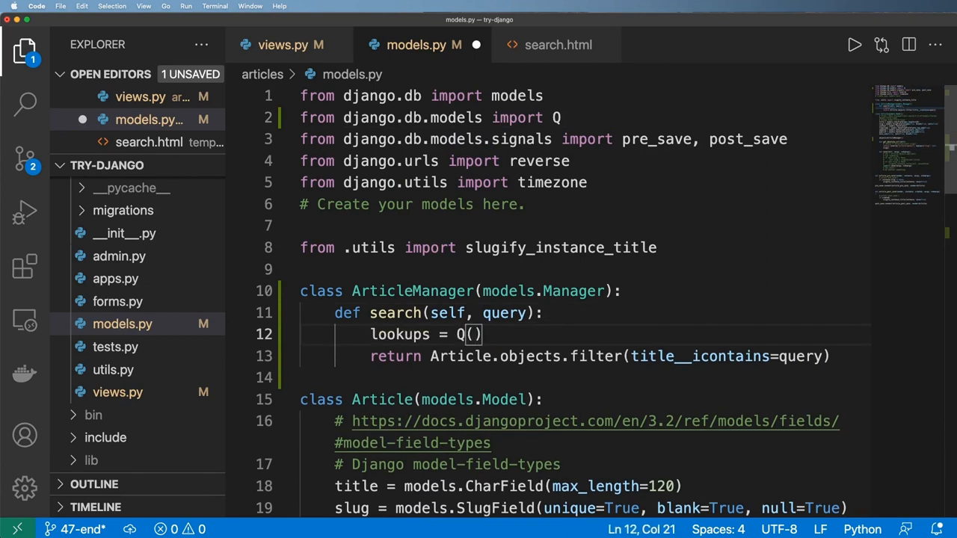
{"action": "type", "text": "| Q()"}
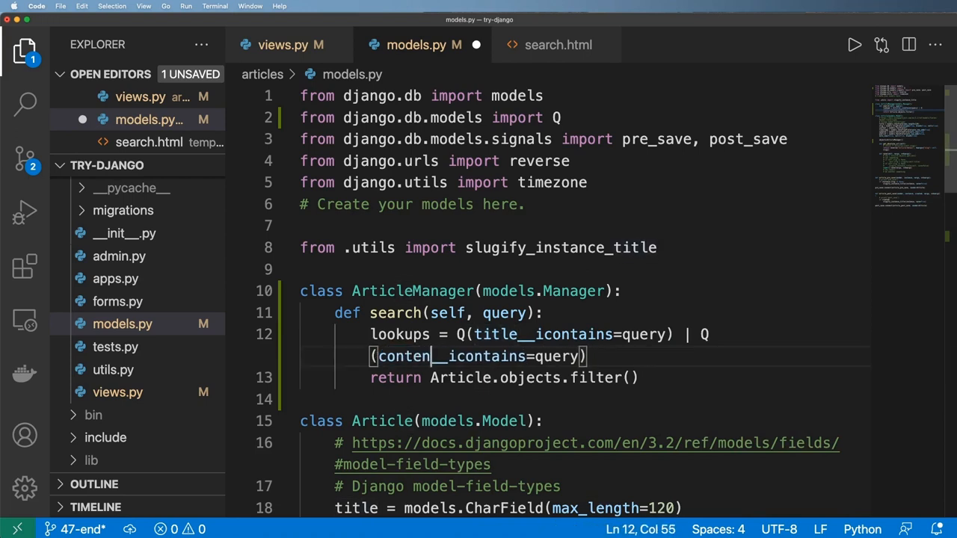
Step: Make search return filter(lookups) and return to views.py
{"action": "left_click", "coordinate": [630, 377]}
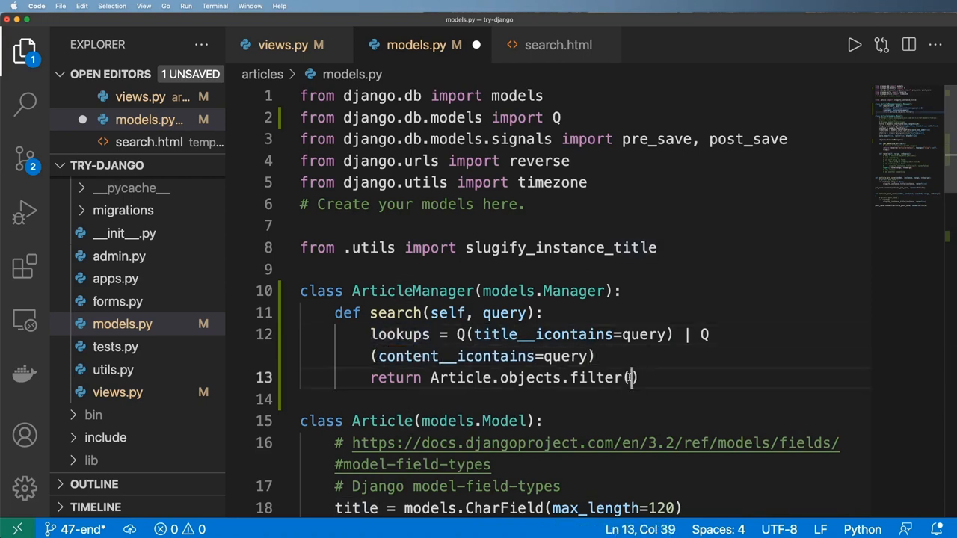
{"action": "type", "text": "lookups"}
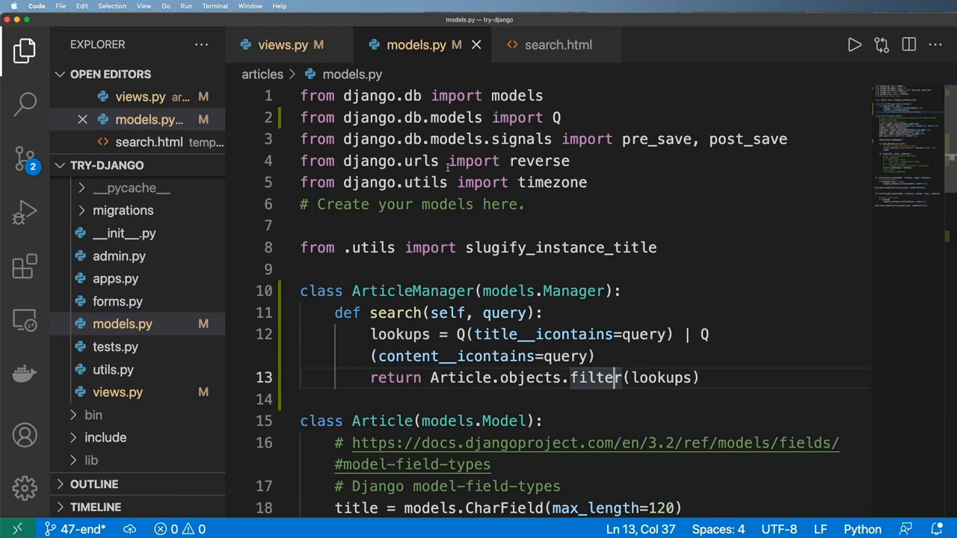
{"action": "left_click", "coordinate": [282, 45]}
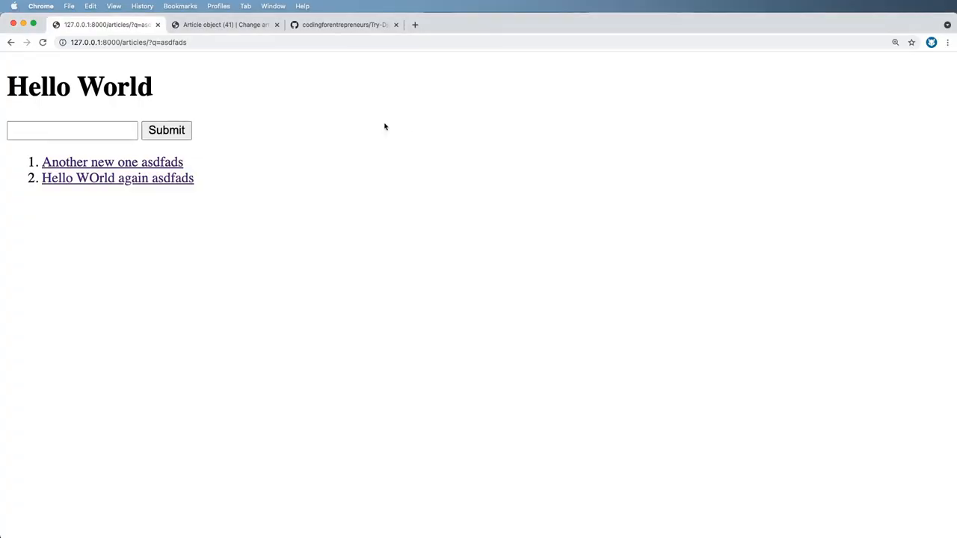
Step: Enter a test query in the browser to check the article search results
{"action": "type", "text": "ab"}
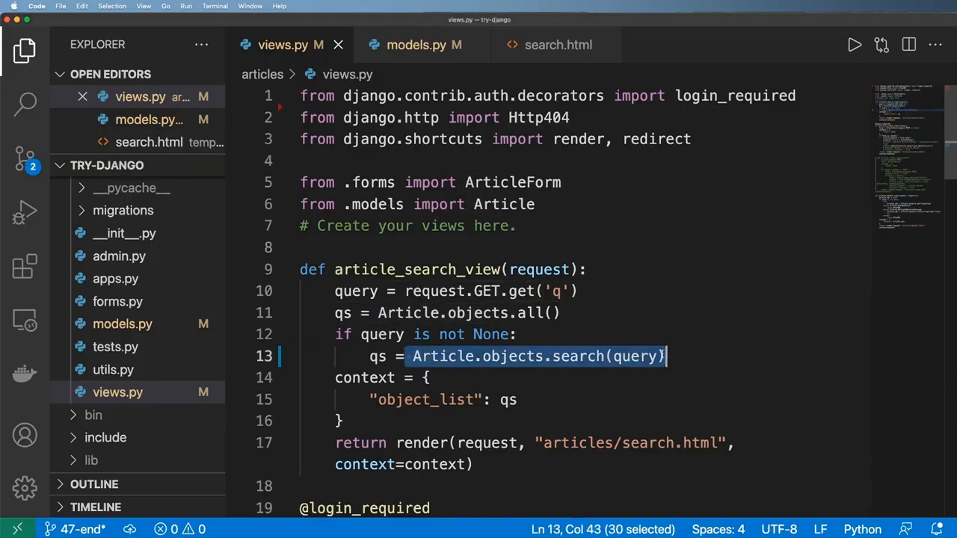
Step: In ArticleManager.search, replace Article.objects with self.get_queryset() in the filter call
{"action": "left_click", "coordinate": [415, 45]}
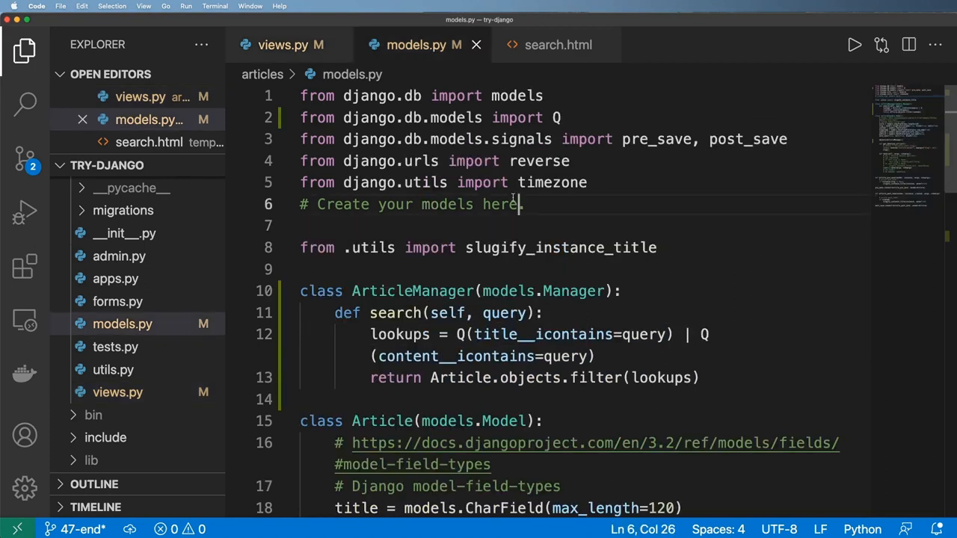
{"action": "double_click", "coordinate": [658, 377]}
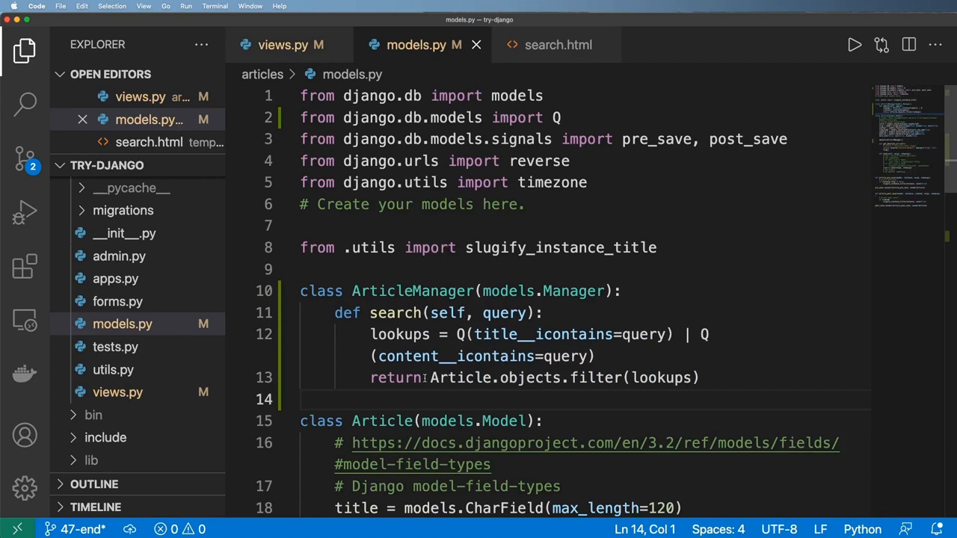
{"action": "left_click_drag", "start_coordinate": [431, 377], "coordinate": [561, 377]}
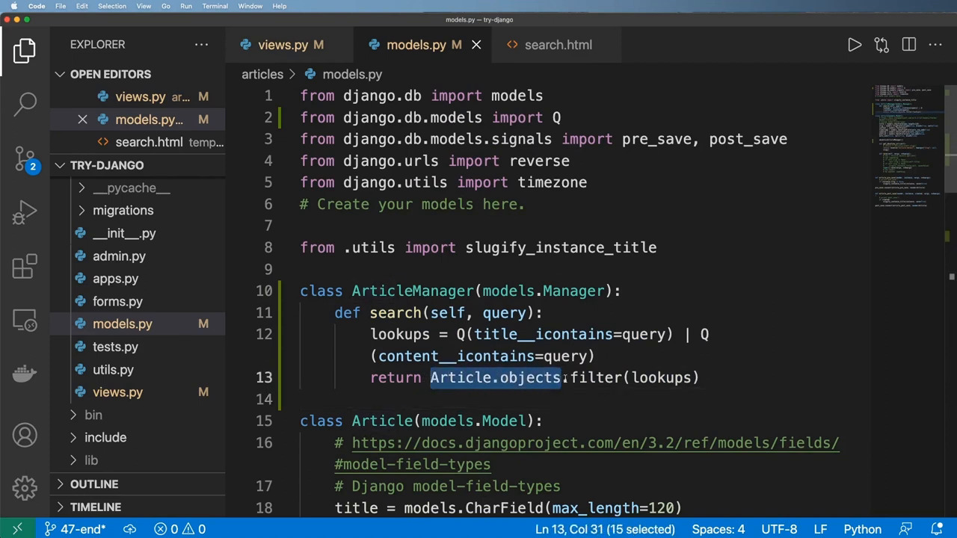
{"action": "double_click", "coordinate": [533, 377]}
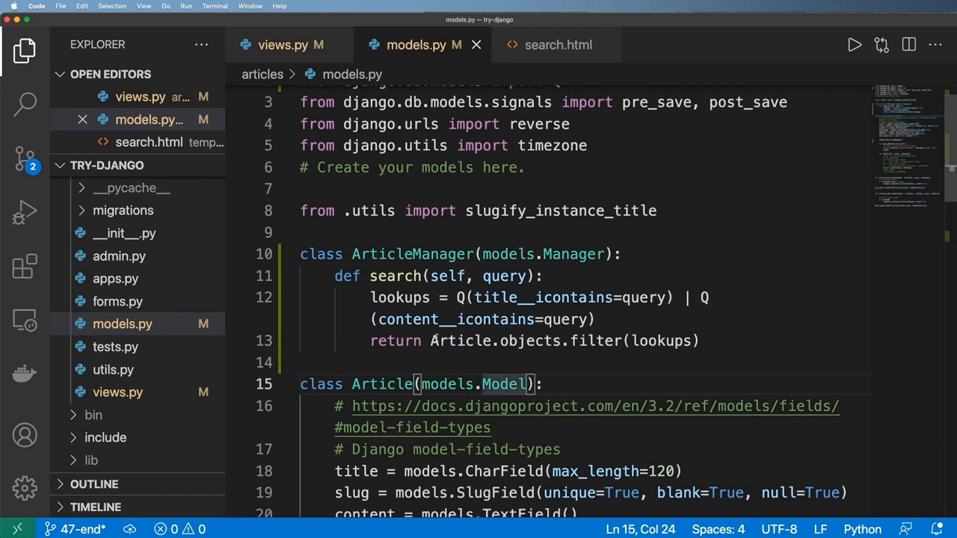
{"action": "double_click", "coordinate": [494, 341]}
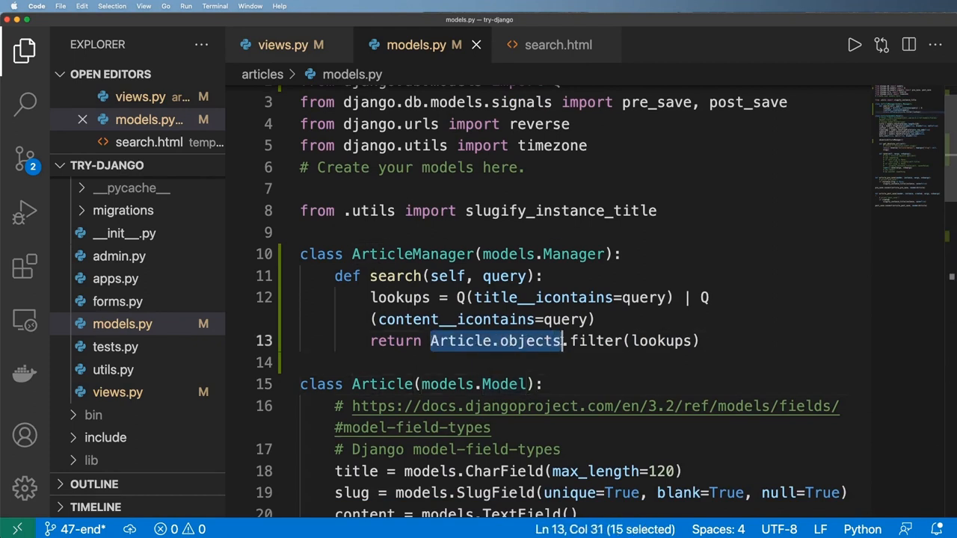
{"action": "type", "text": "self"}
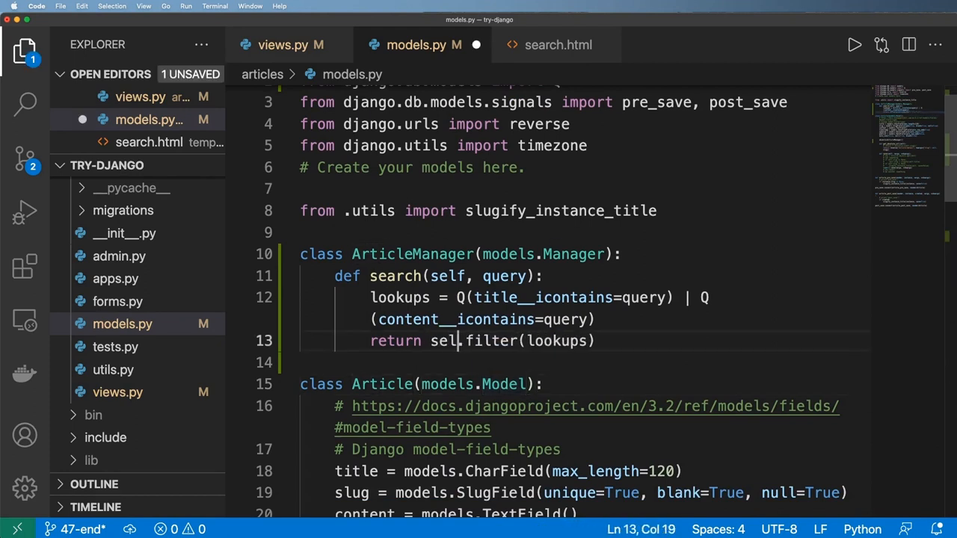
{"action": "type", "text": ".get_queryset()"}
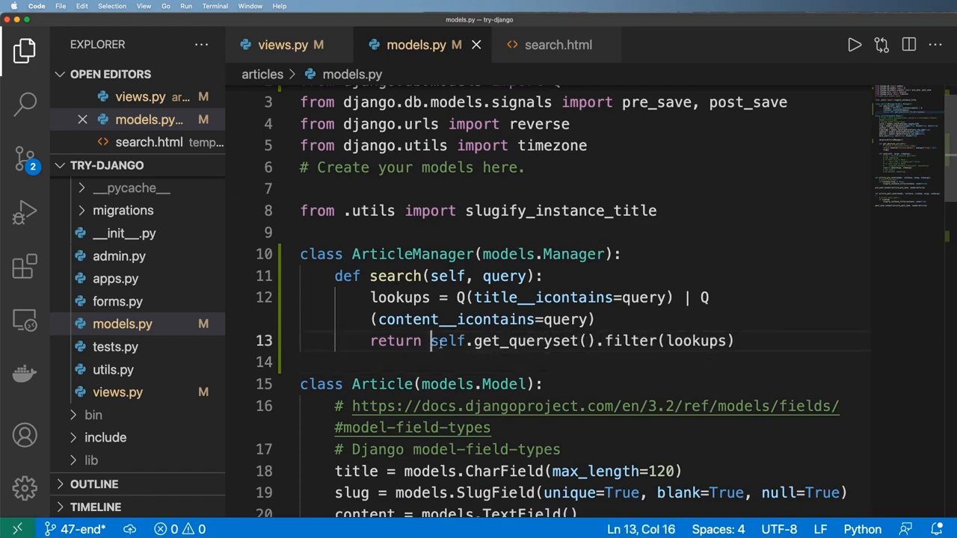
Step: Highlight the lookups definition, return line and title__icontains lookup to review them
{"action": "double_click", "coordinate": [697, 341]}
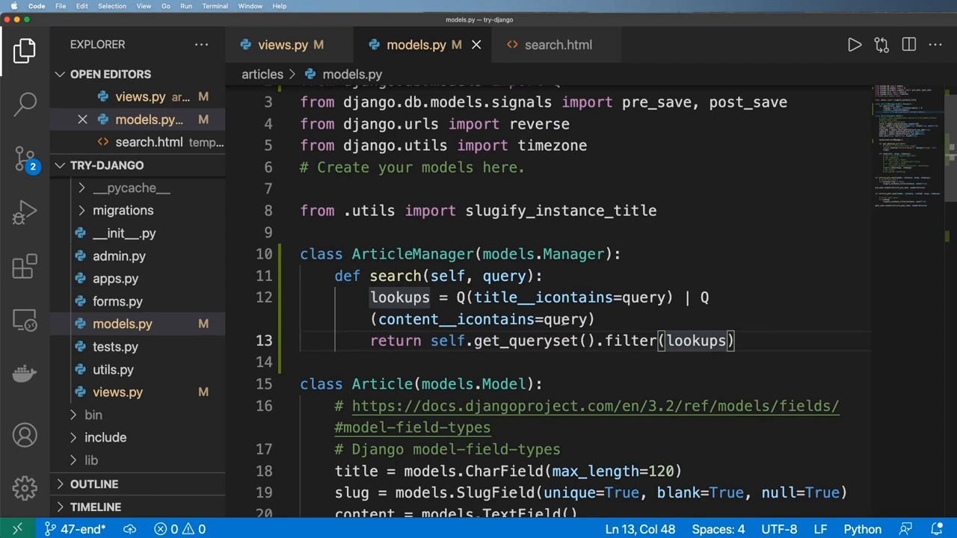
{"action": "left_click_drag", "start_coordinate": [736, 341], "coordinate": [377, 297]}
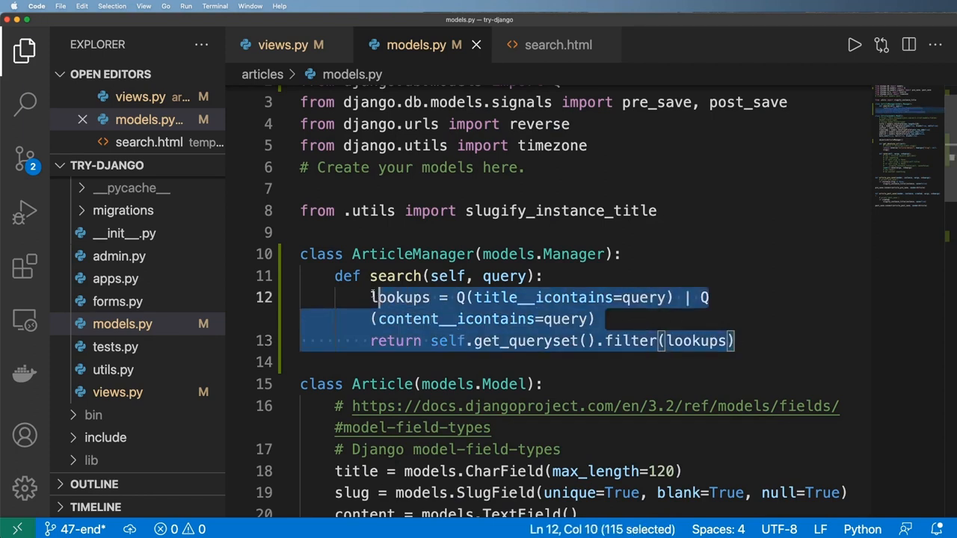
{"action": "double_click", "coordinate": [413, 254]}
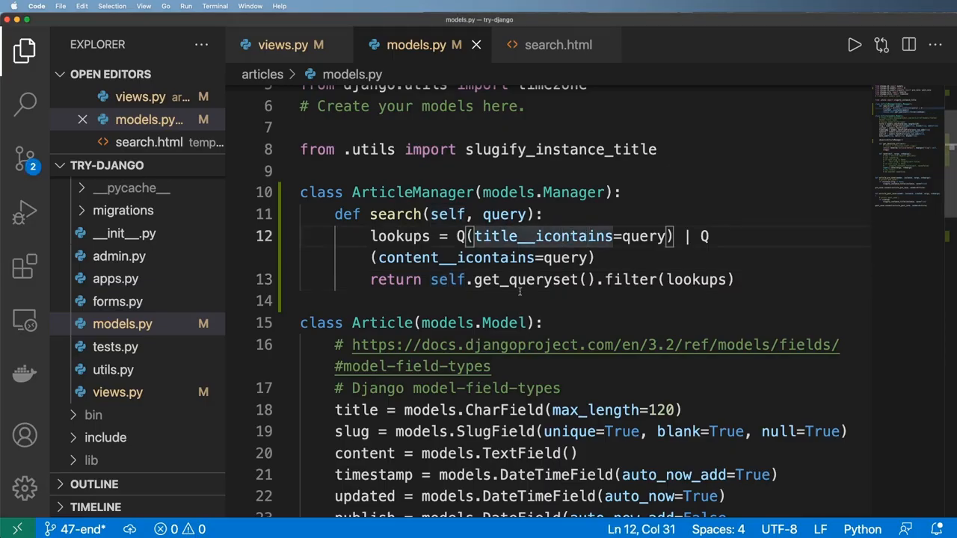
Step: In views.py, replace the all()/if block with a single qs = Article.objects.search(query=query) call
{"action": "left_click", "coordinate": [283, 45]}
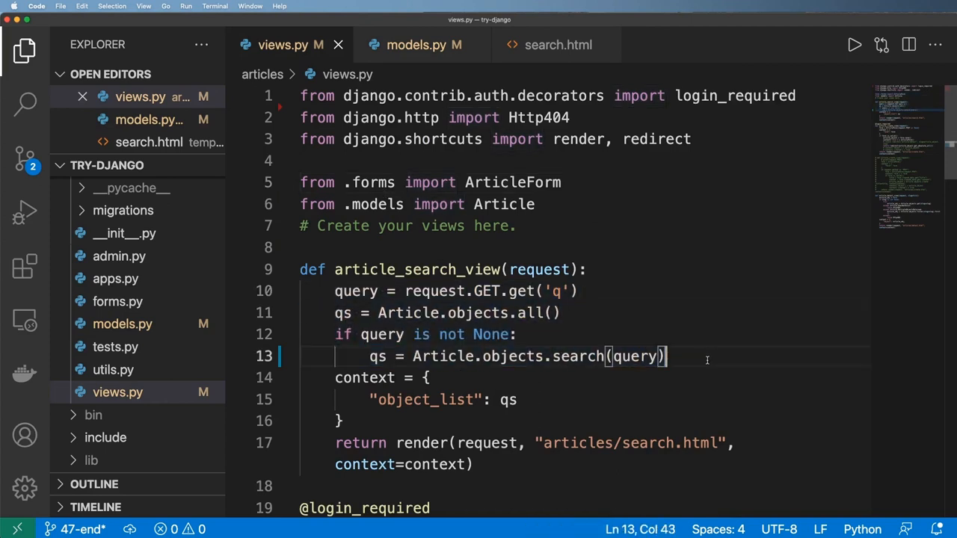
{"action": "double_click", "coordinate": [355, 290]}
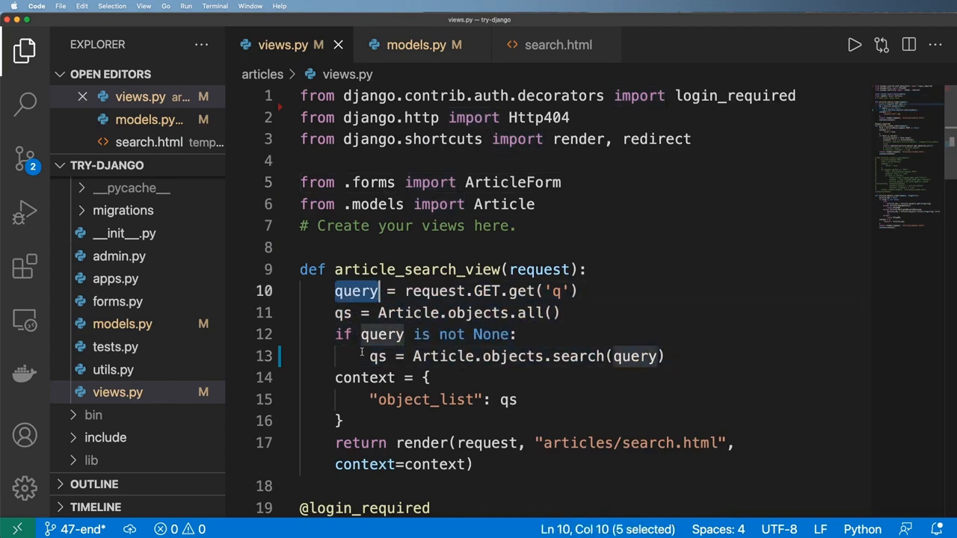
{"action": "left_click_drag", "start_coordinate": [377, 290], "coordinate": [376, 356]}
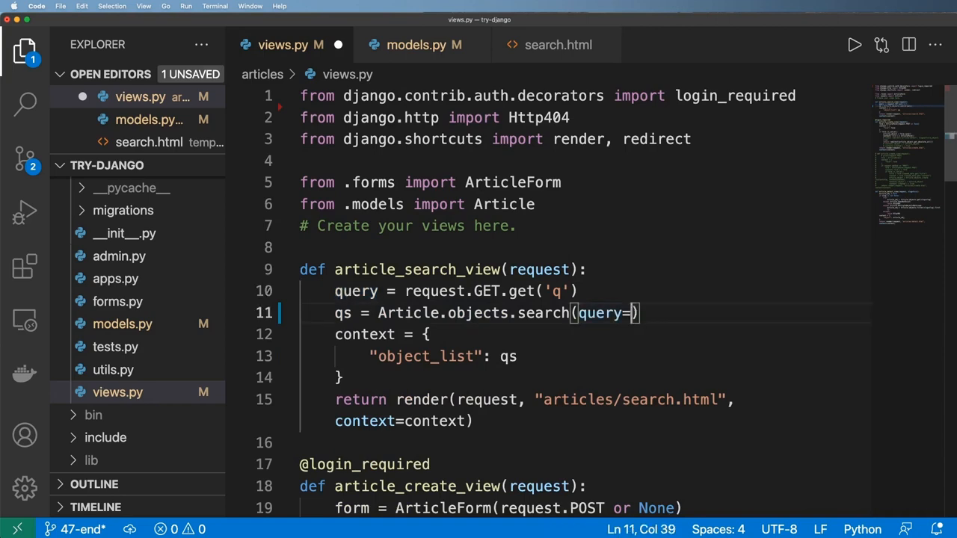
Step: In models.py, default the search signature to query=None and begin an if check
{"action": "left_click", "coordinate": [416, 45]}
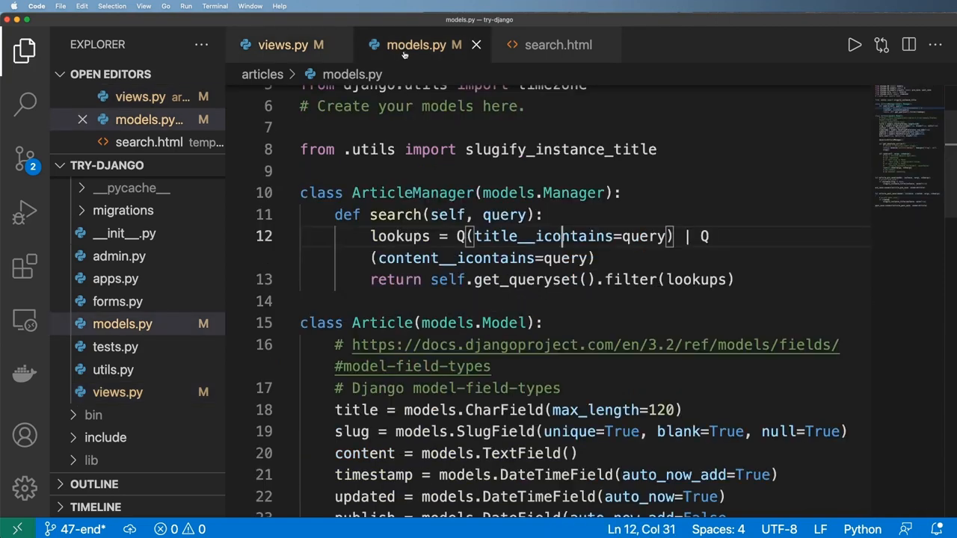
{"action": "type", "text": "=None"}
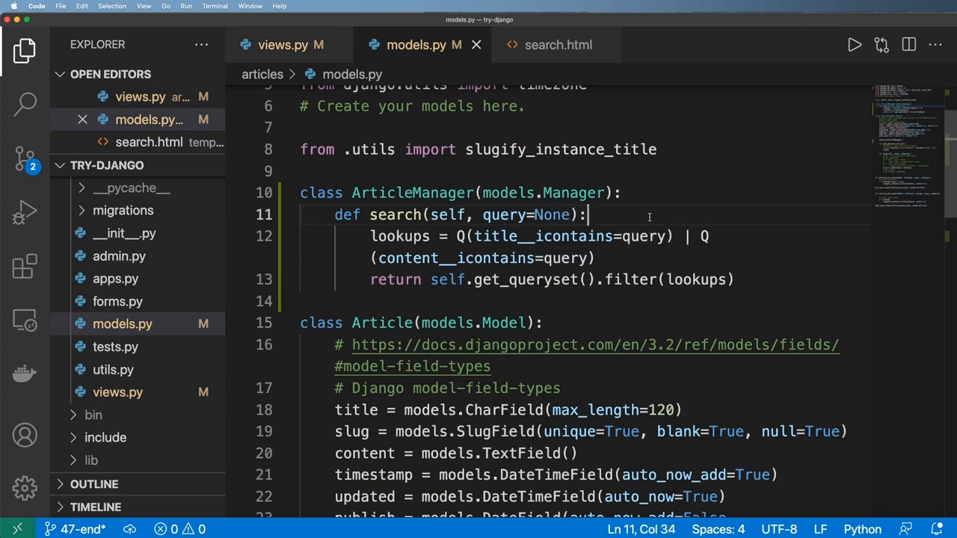
{"action": "type", "text": "if q"}
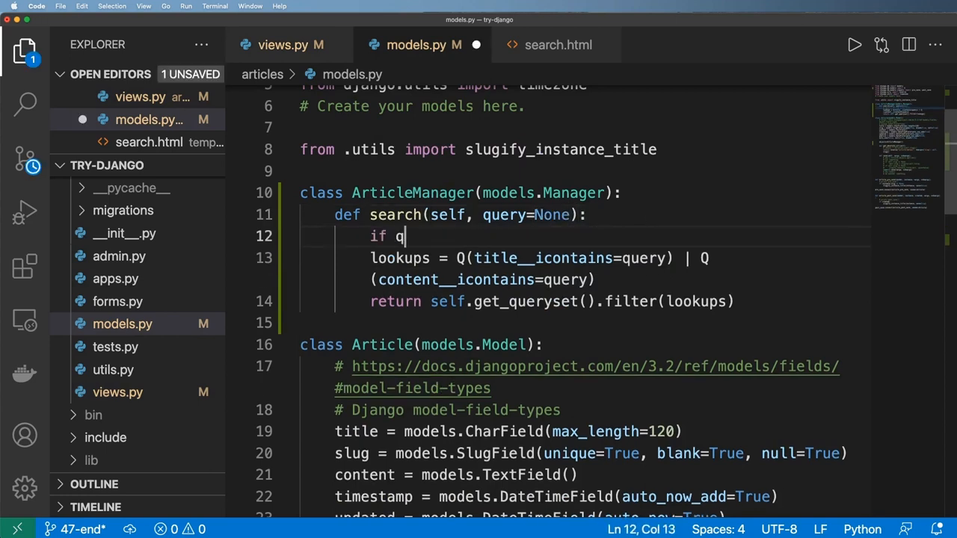
Step: Return self.get_queryset().none() when query is None or query == ""
{"action": "type", "text": "uery is None"}
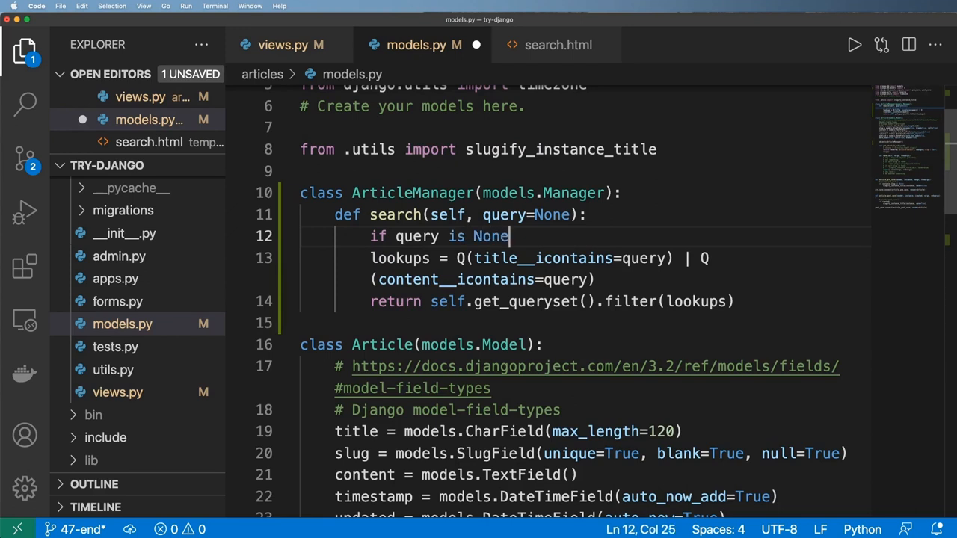
{"action": "type", "text": "or query == \"\""}
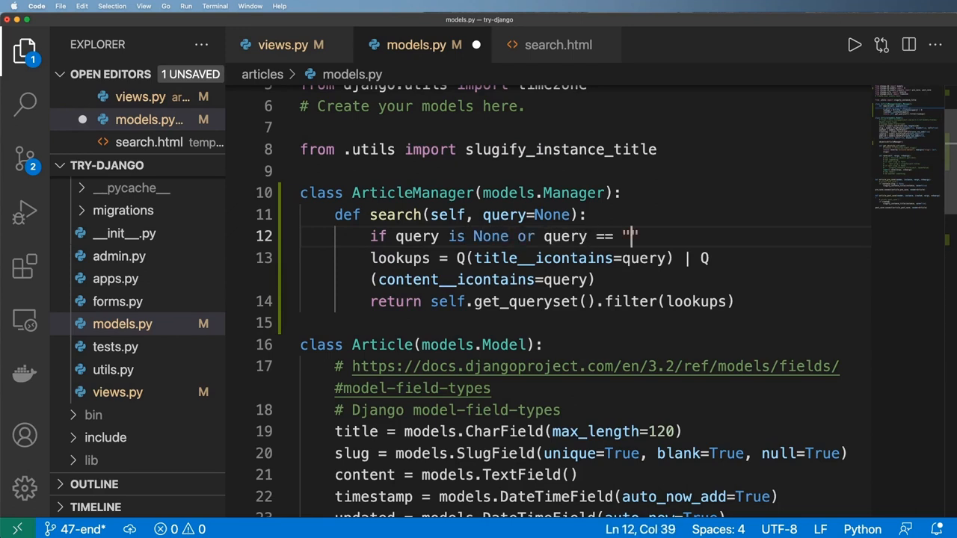
{"action": "type", "text": "r"}
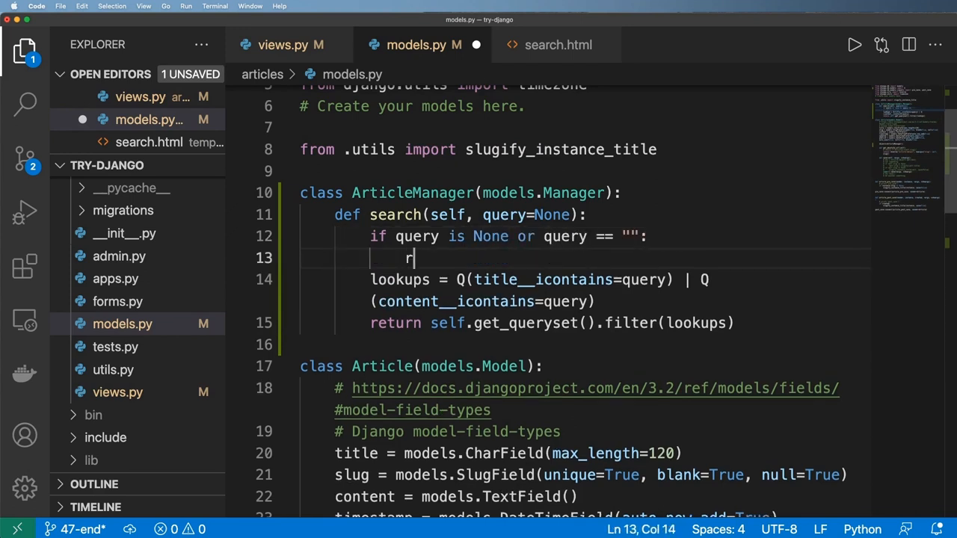
{"action": "type", "text": "eturn self.getq"}
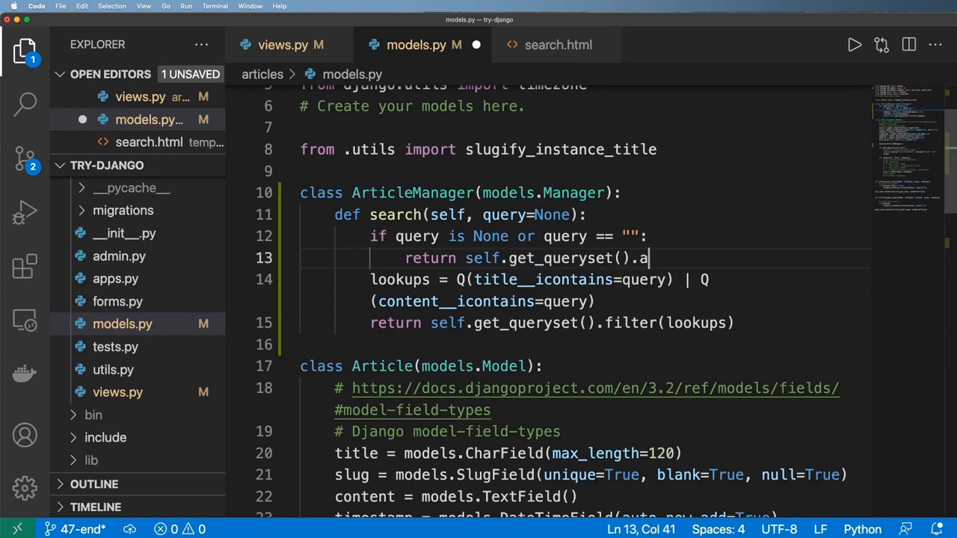
{"action": "type", "text": "ll()"}
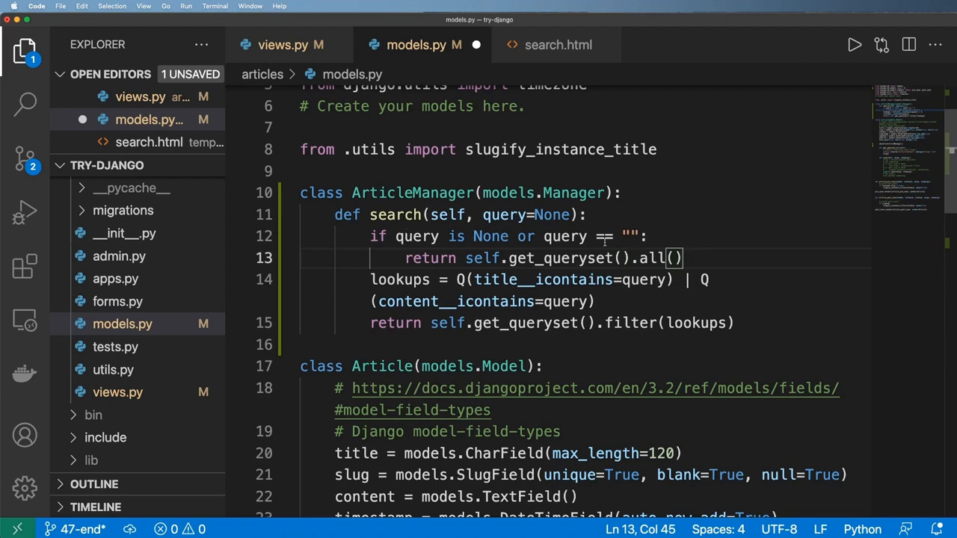
{"action": "type", "text": "none"}
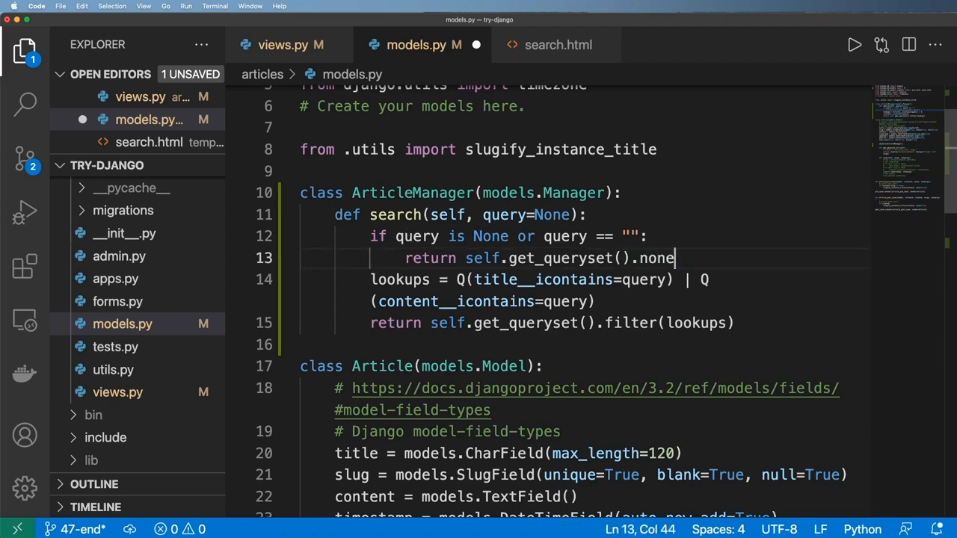
{"action": "type", "text": "()"}
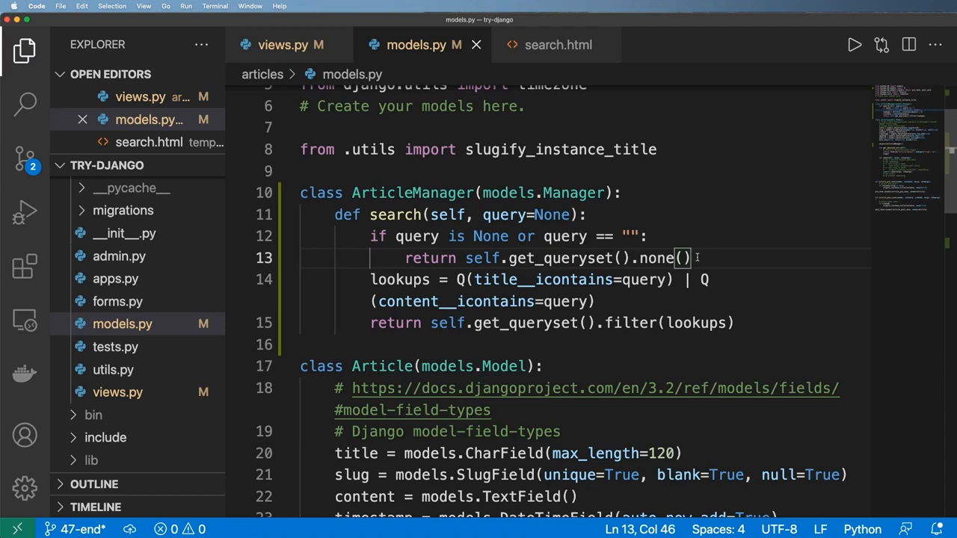
Step: Add a trailing comment noting the empty result as Article.objects… []
{"action": "type", "text": "#"}
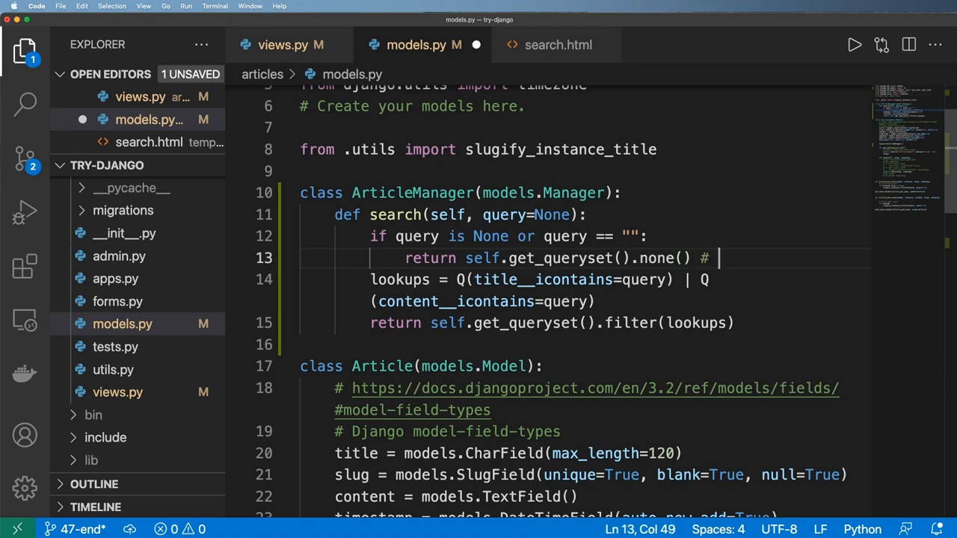
{"action": "type", "text": "A"}
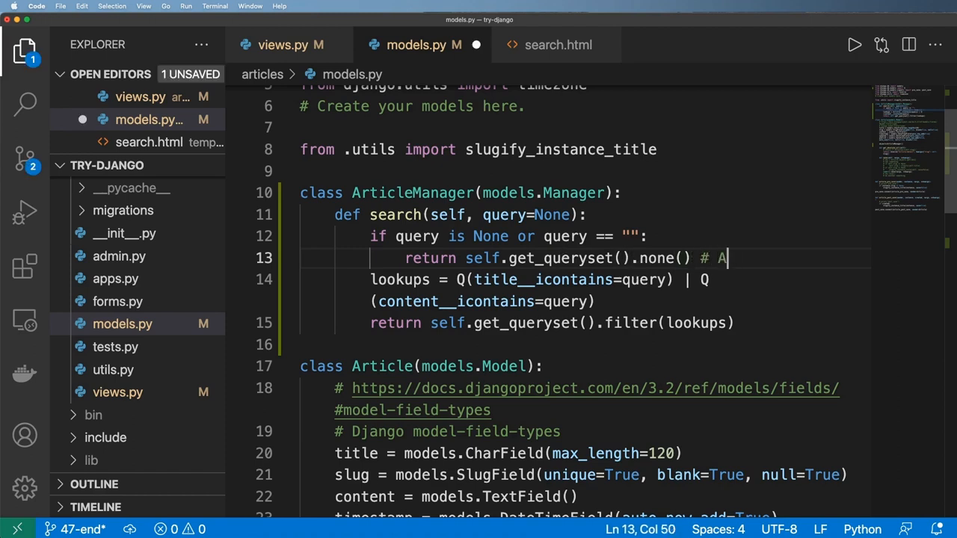
{"action": "type", "text": "rticle.objects."}
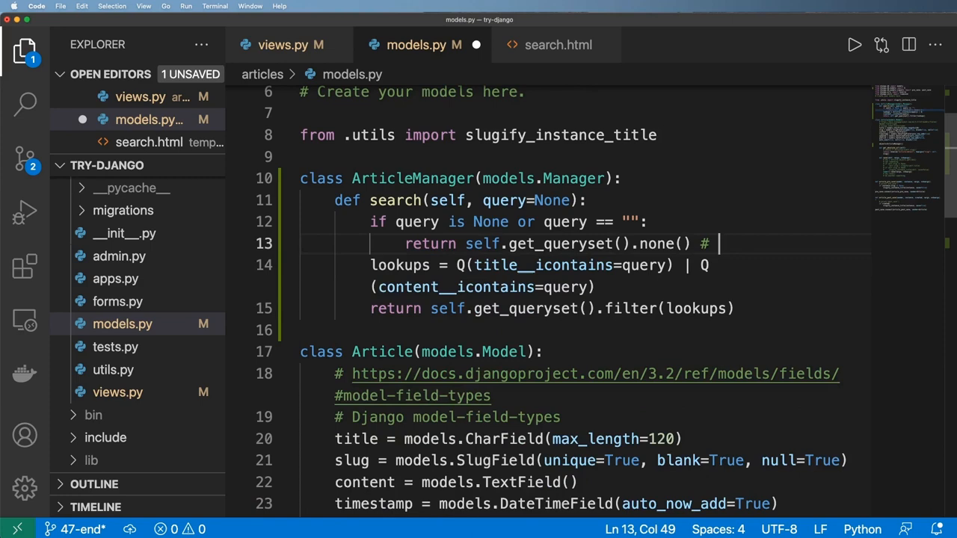
{"action": "type", "text": "[]"}
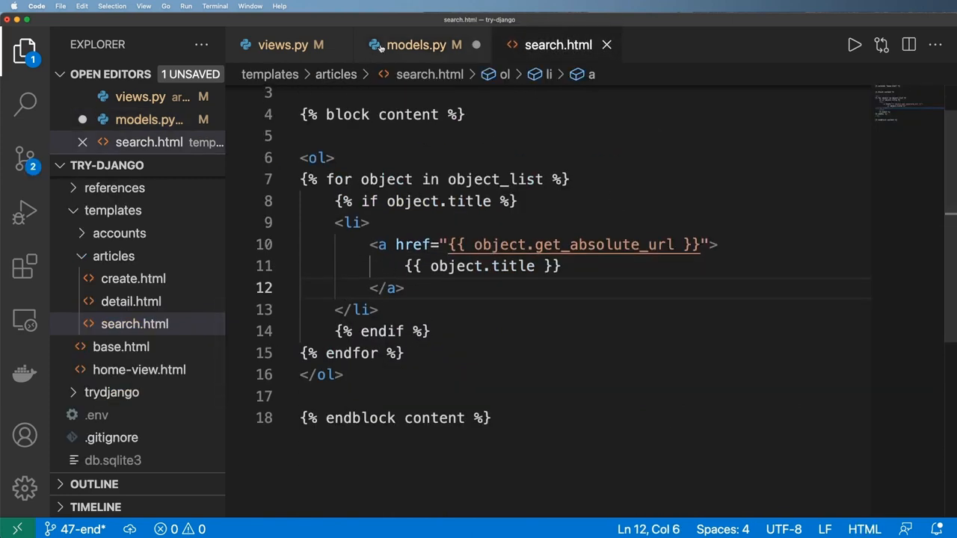
Step: Save models.py and run an empty search in Chrome to confirm no articles are listed
{"action": "left_click", "coordinate": [415, 45]}
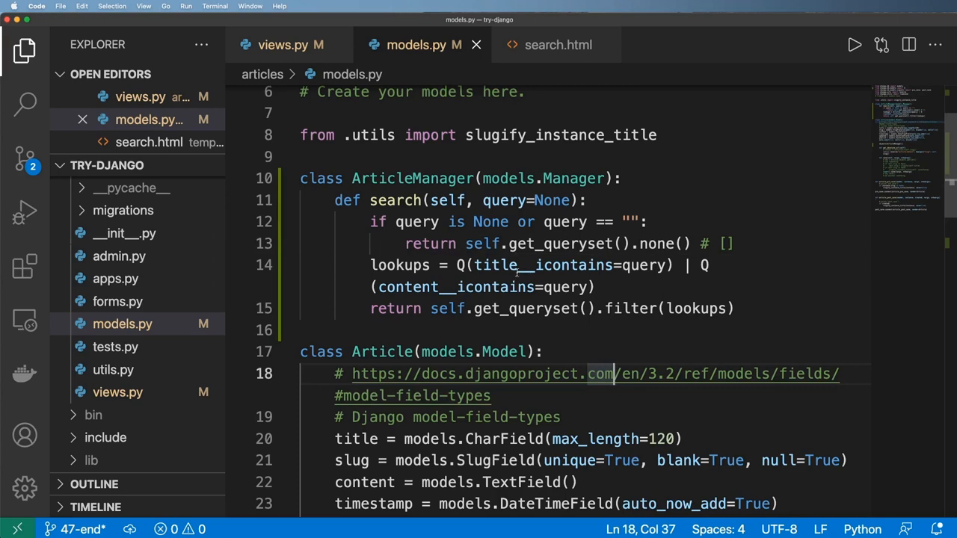
{"action": "double_click", "coordinate": [479, 244]}
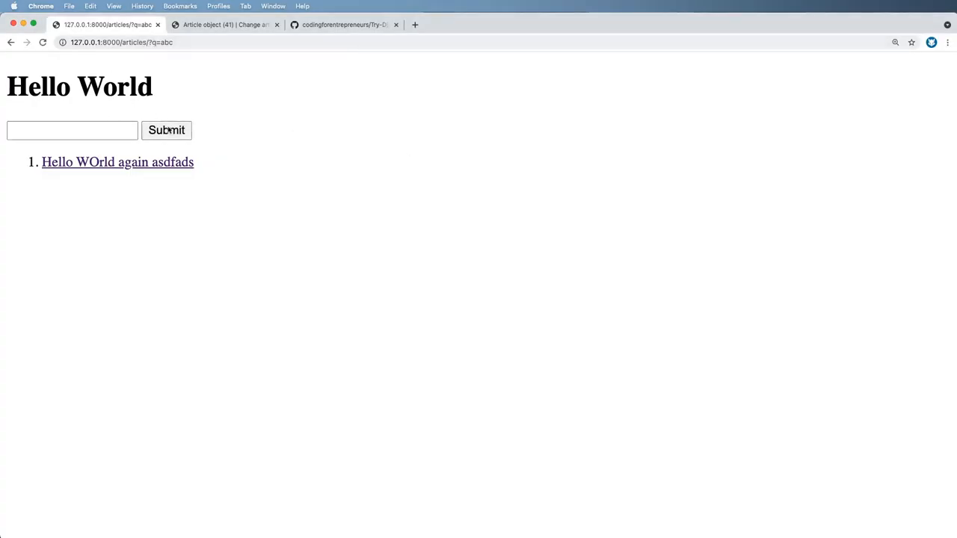
{"action": "left_click", "coordinate": [166, 129]}
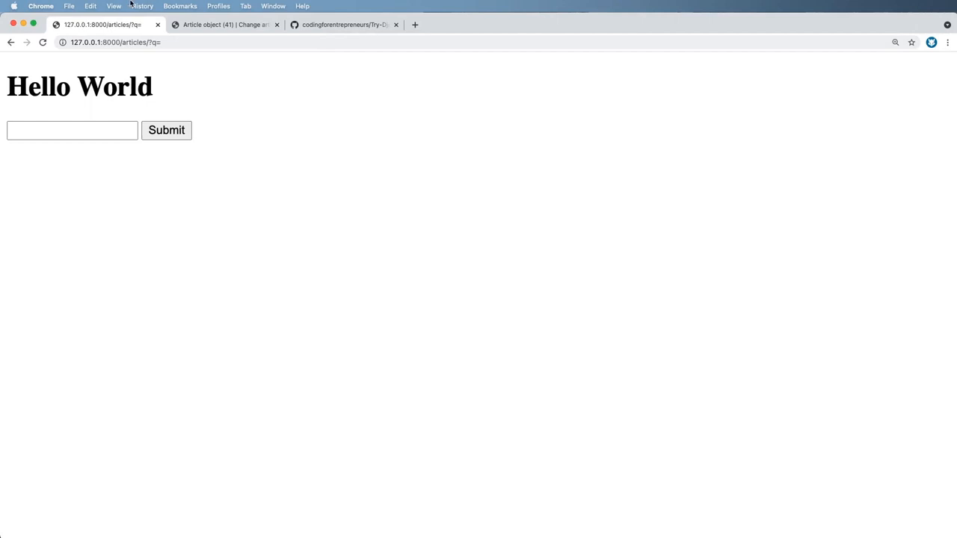
{"action": "mouse_move", "coordinate": [200, 265]}
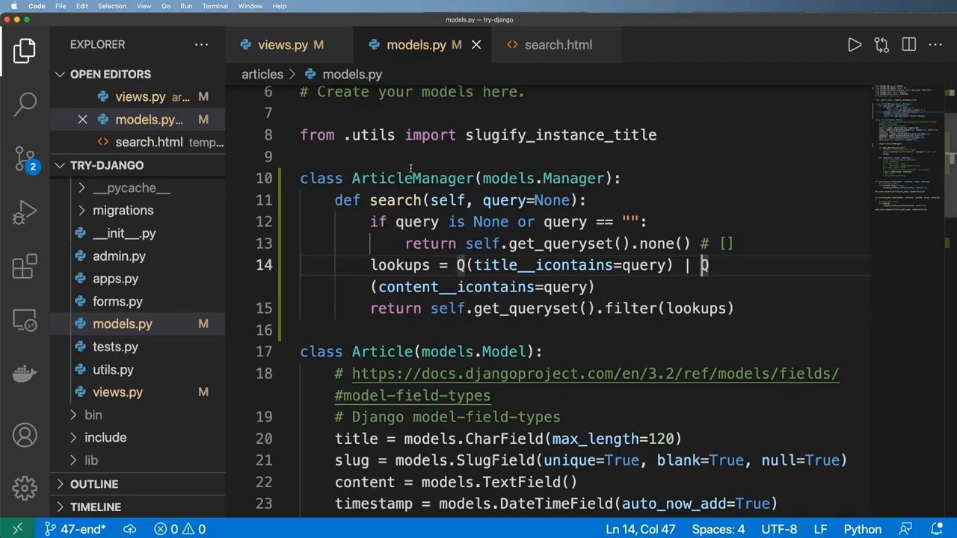
Step: Review the .search(query=query) call in views.py, then return to models.py
{"action": "left_click", "coordinate": [282, 45]}
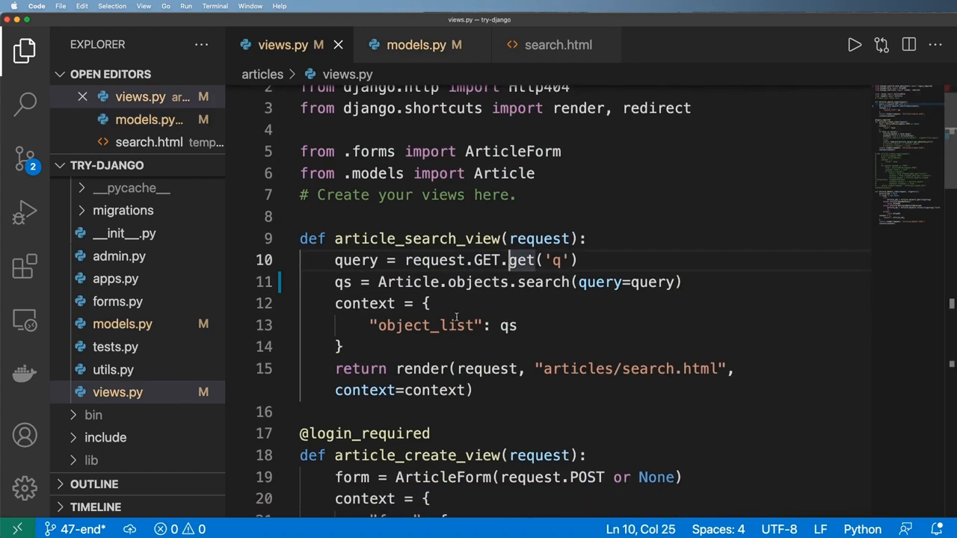
{"action": "mouse_move", "coordinate": [487, 343]}
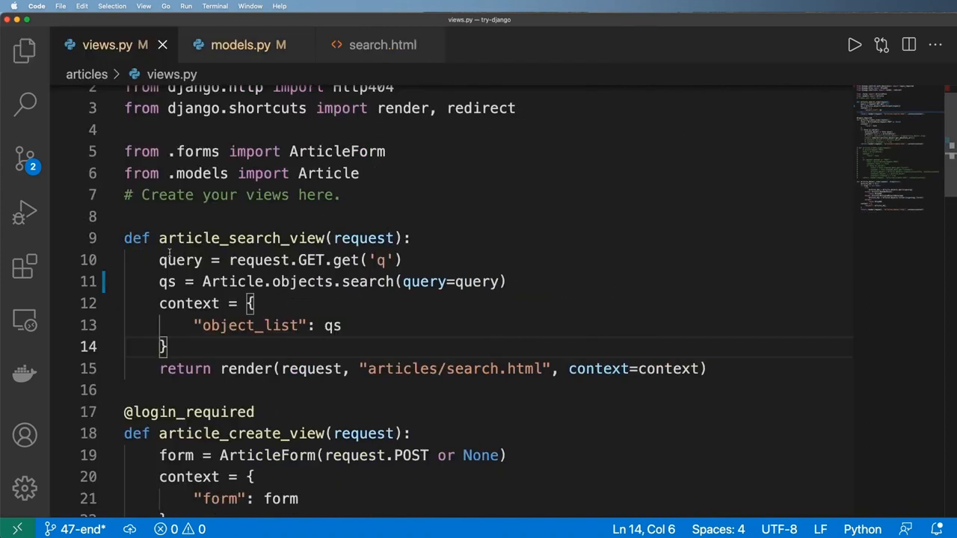
{"action": "left_click_drag", "start_coordinate": [326, 281], "coordinate": [505, 281]}
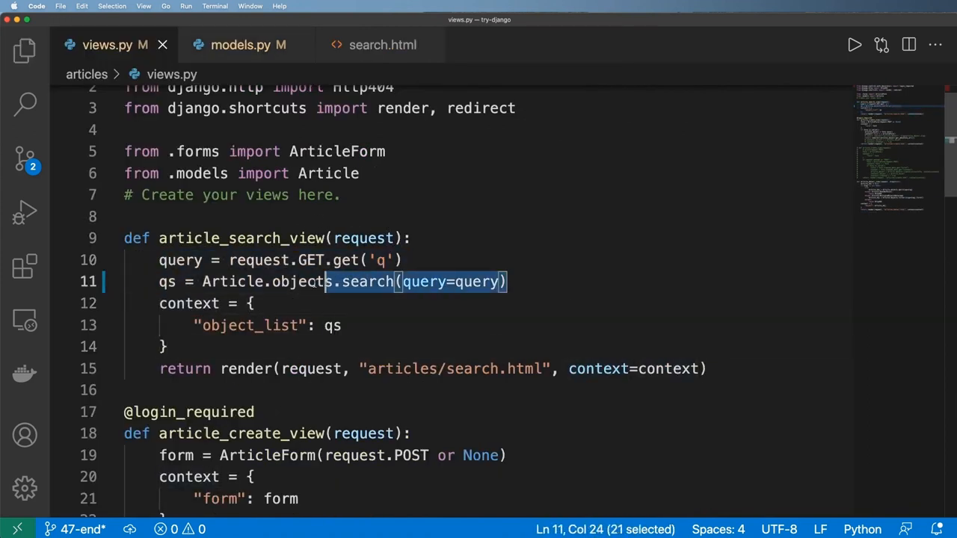
{"action": "left_click", "coordinate": [419, 325]}
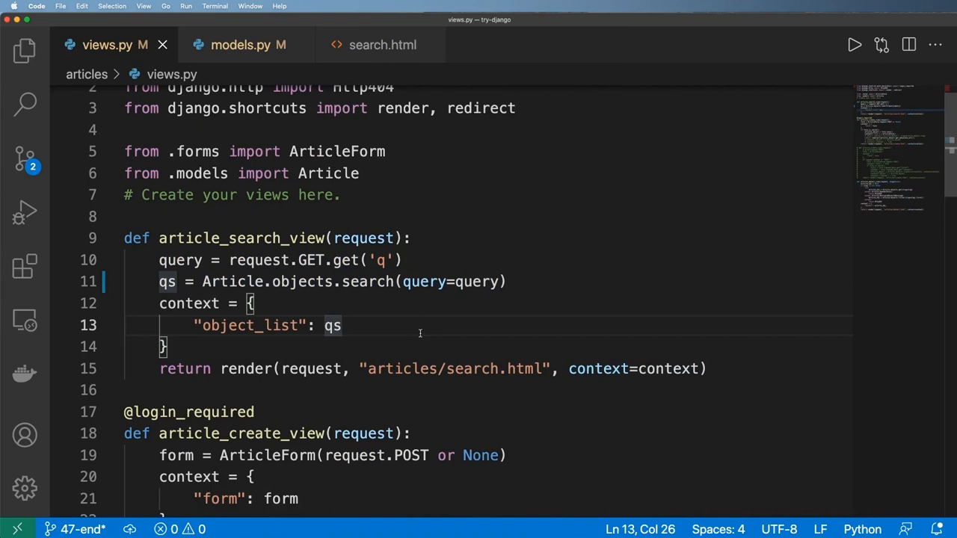
{"action": "left_click", "coordinate": [240, 45]}
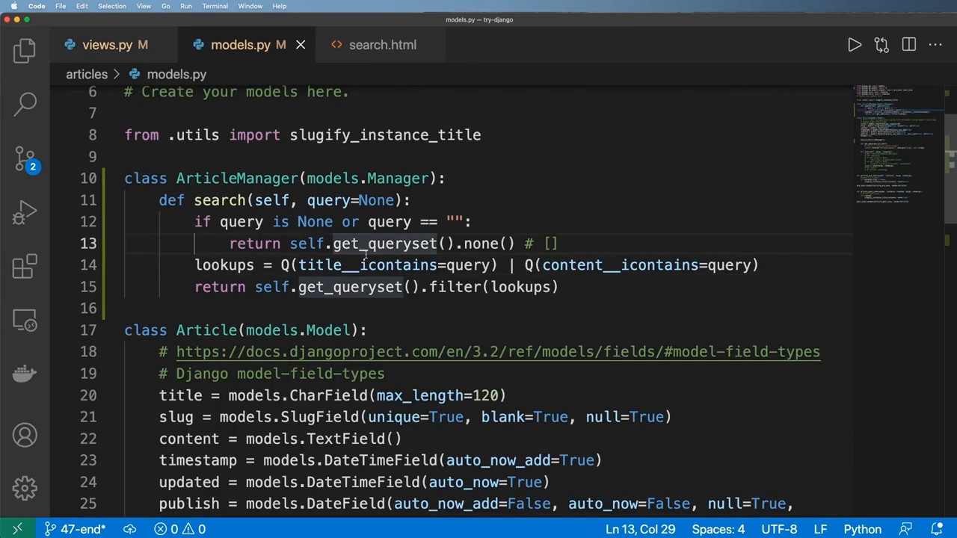
Step: Above ArticleManager, declare class ArticleQuerySet(models.QuerySet)
{"action": "scroll", "scroll_direction": "up", "scroll_amount": 3}
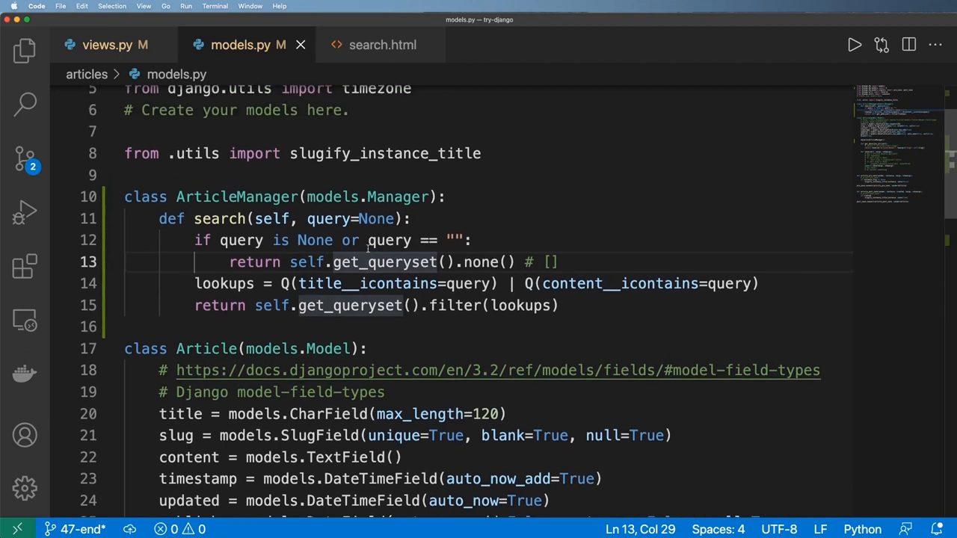
{"action": "scroll", "scroll_direction": "up", "scroll_amount": 3}
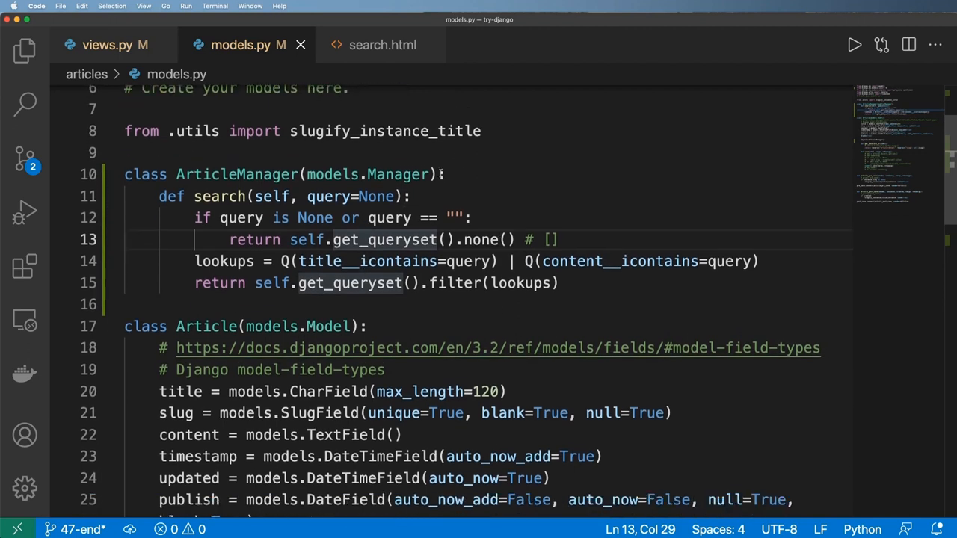
{"action": "type", "text": "cla"}
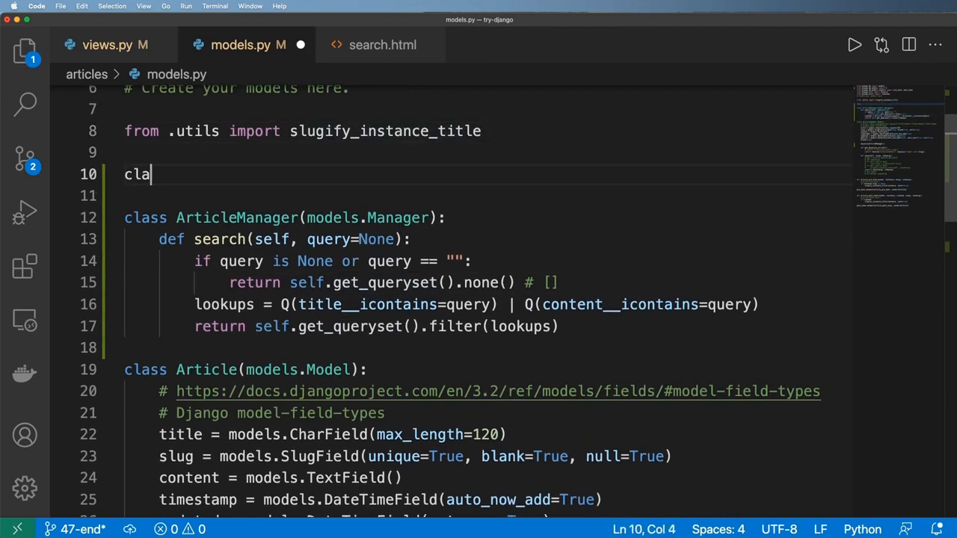
{"action": "type", "text": "ss ArticleQ"}
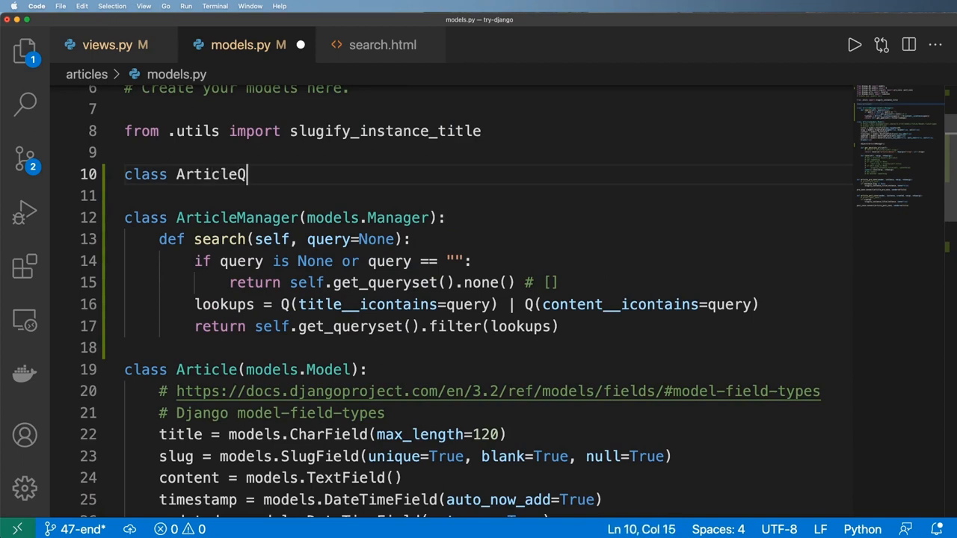
{"action": "type", "text": "uerySet()"}
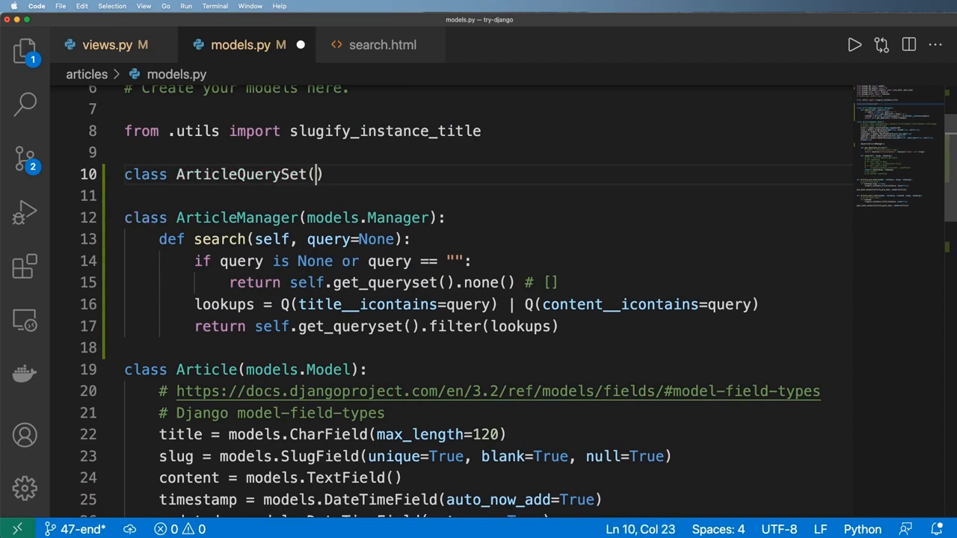
{"action": "type", "text": "models.QuerySet"}
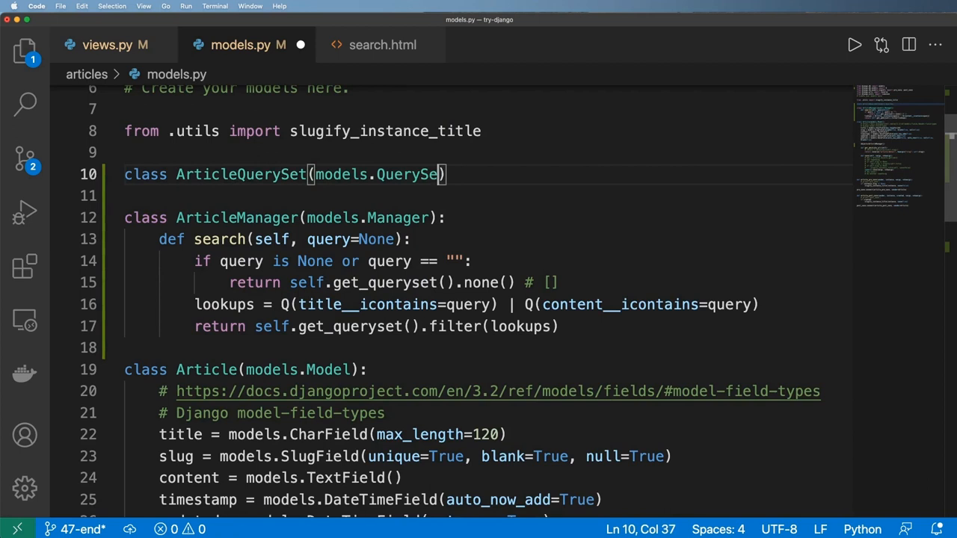
{"action": "key", "text": "enter"}
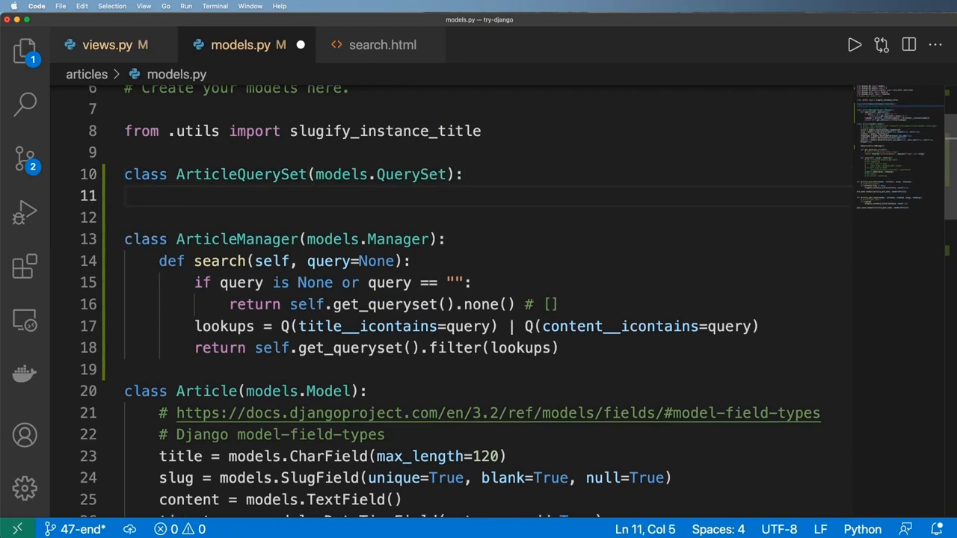
Step: Begin ArticleQuerySet's search method with a query=None parameter
{"action": "type", "text": "def search("}
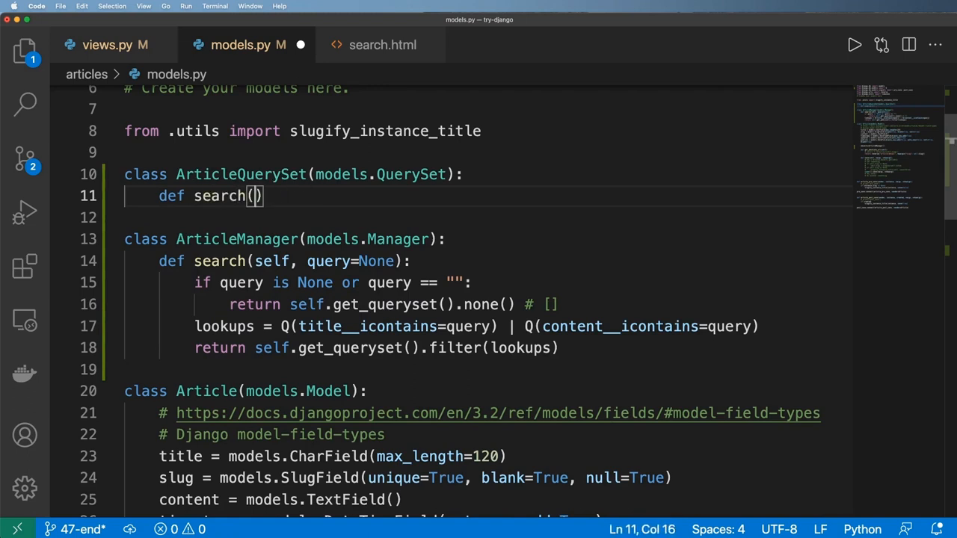
{"action": "type", "text": "query"}
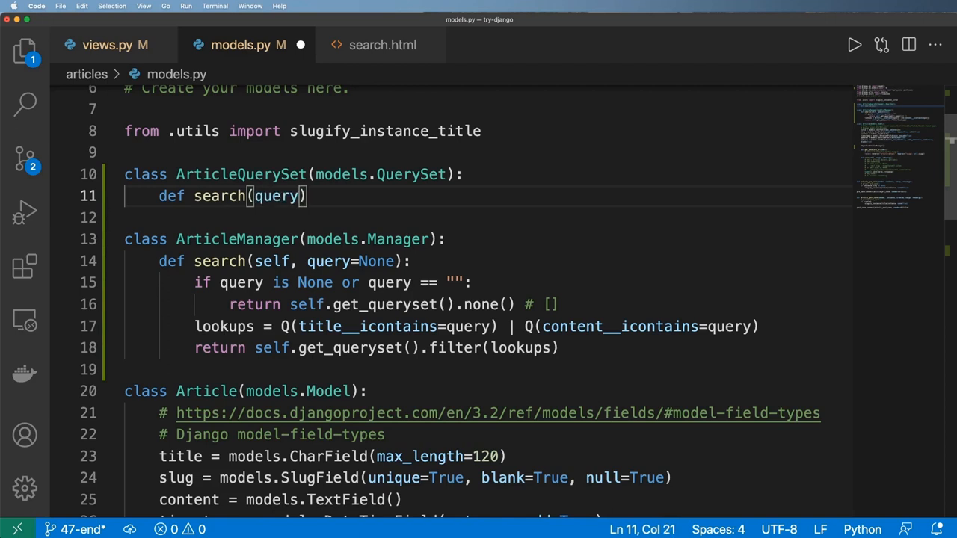
{"action": "type", "text": "=None"}
{"action": "type", "text": "return"}
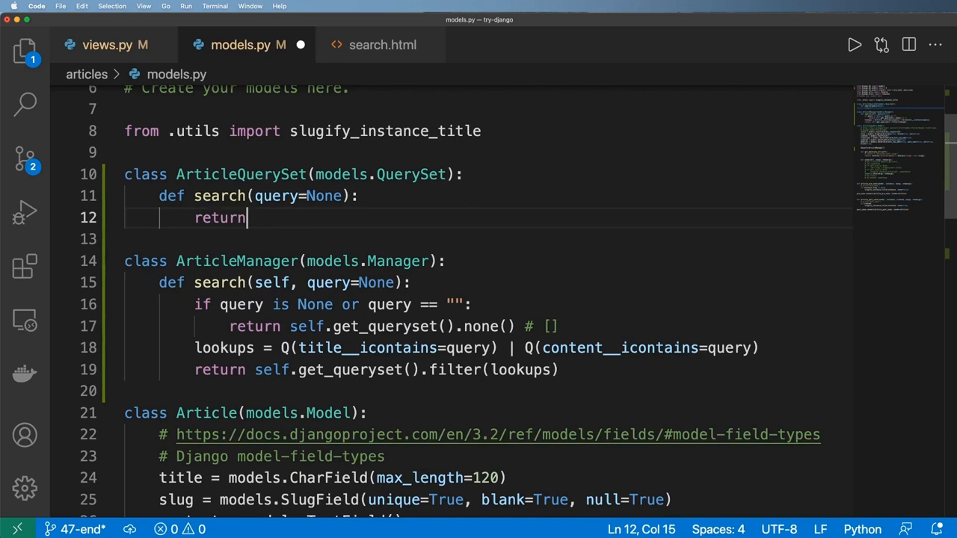
Step: Reuse the manager's search body in ArticleQuerySet.search, returning self.none() for an empty query
{"action": "left_click_drag", "start_coordinate": [254, 326], "coordinate": [559, 370]}
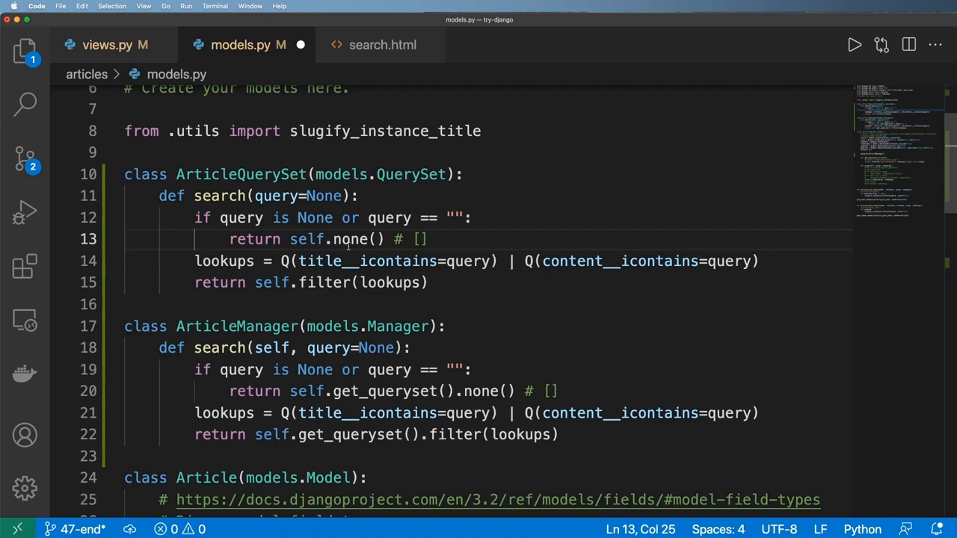
{"action": "key", "text": "Backspace"}
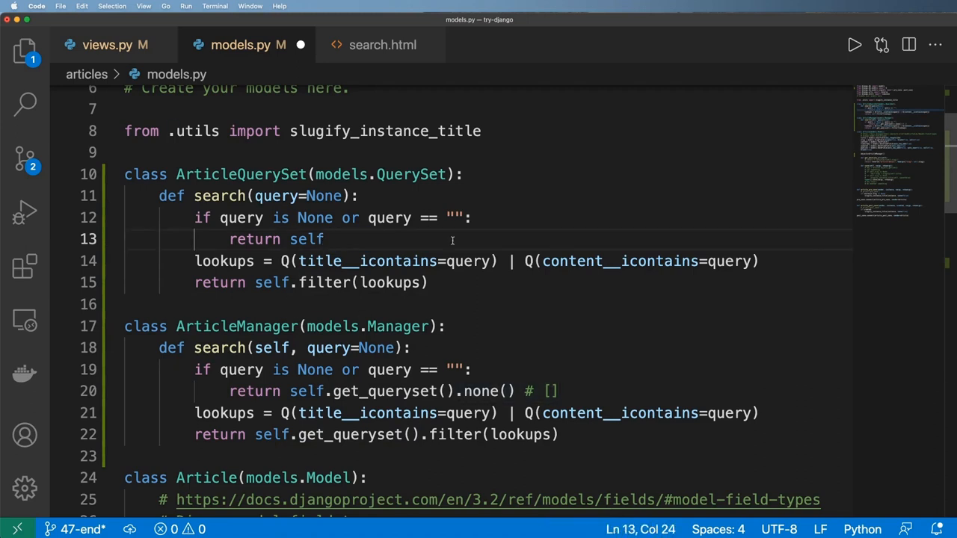
{"action": "type", "text": ".none() # []"}
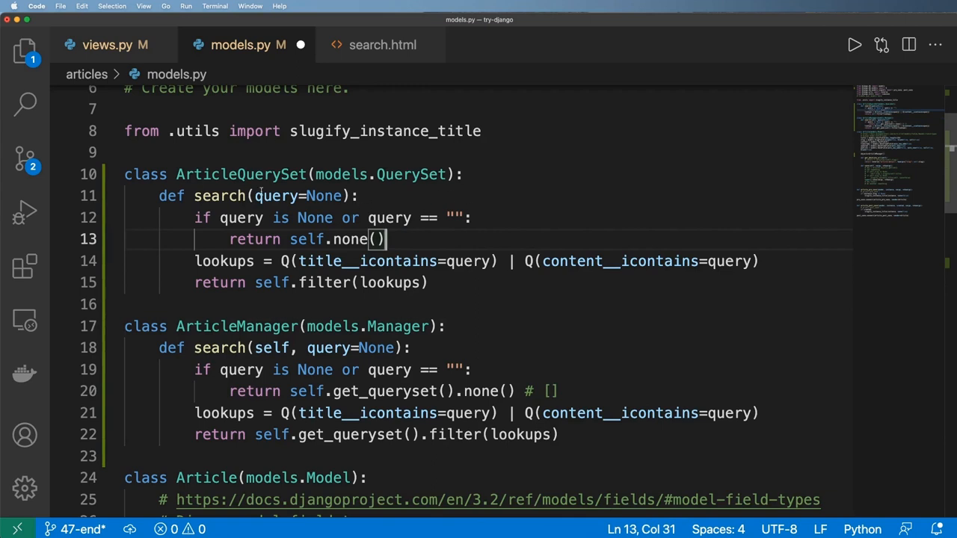
{"action": "double_click", "coordinate": [241, 174]}
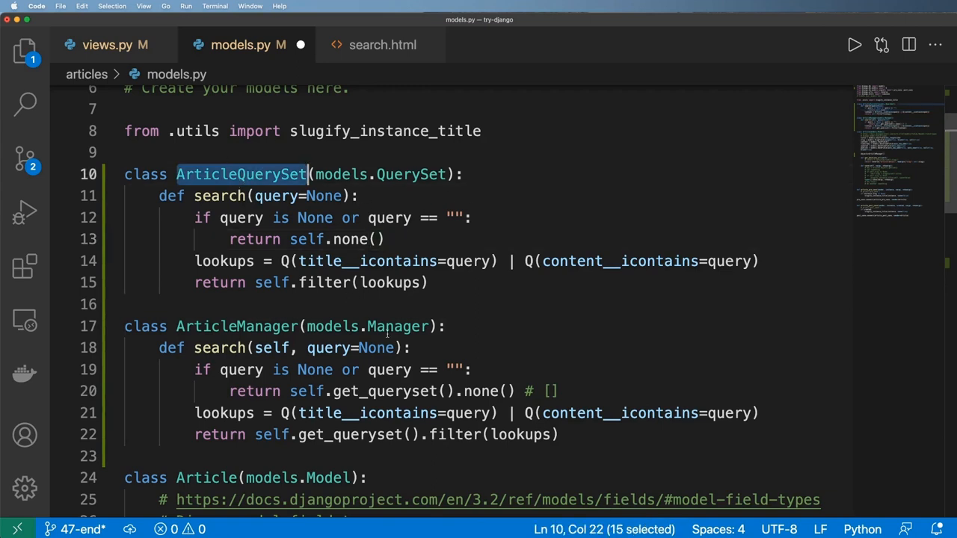
Step: Write def get_queryset(self) returning ArticleQuerySet(self.model, using=self._db)
{"action": "type", "text": "d"}
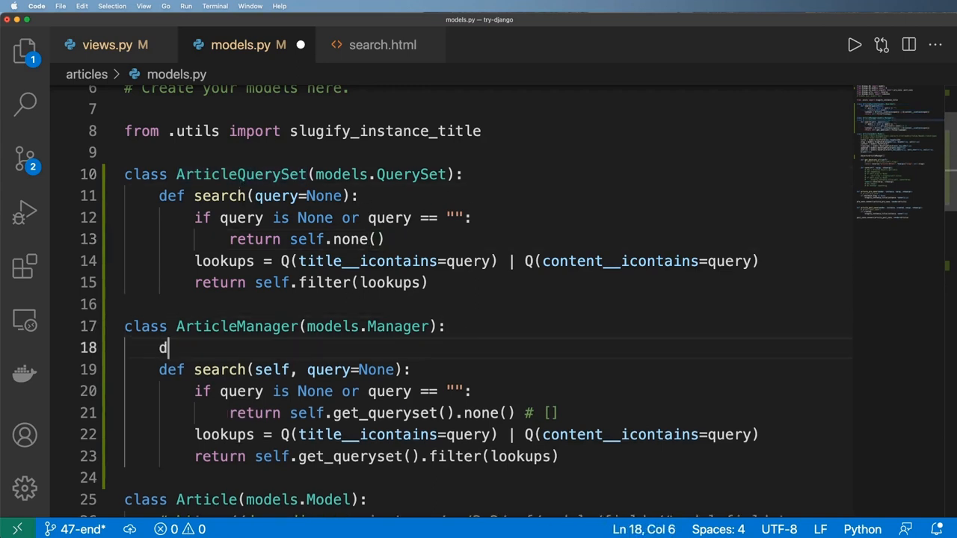
{"action": "type", "text": "ef get_qu"}
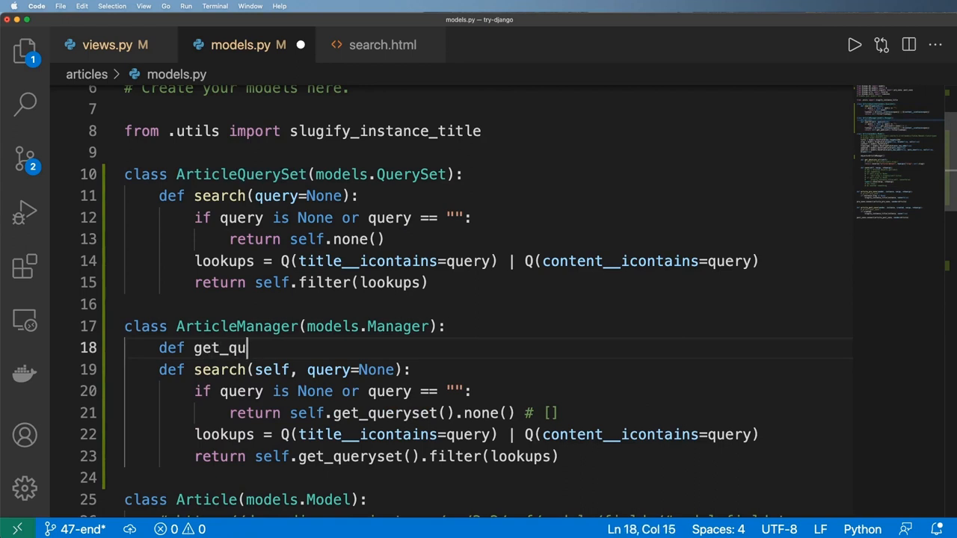
{"action": "type", "text": "ery"}
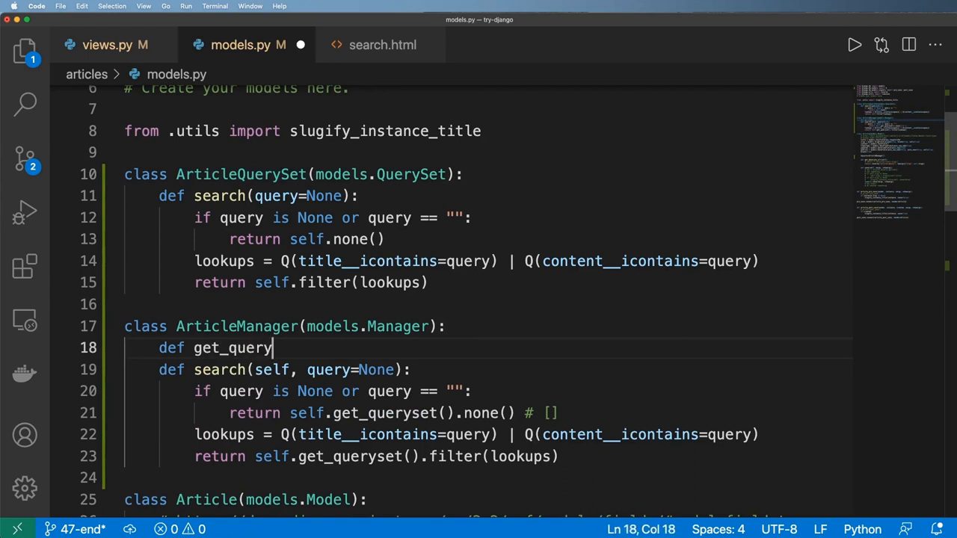
{"action": "type", "text": "set(self):"}
{"action": "type", "text": "return"}
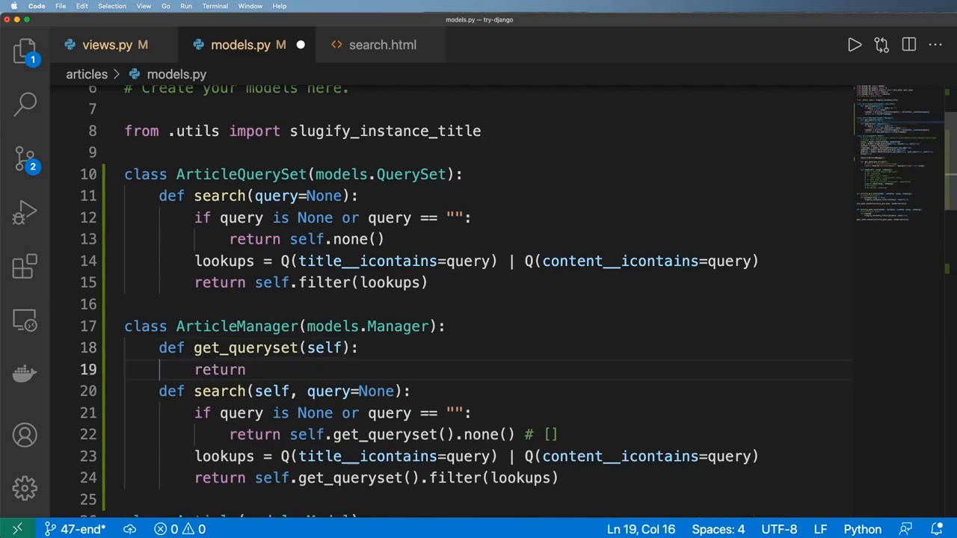
{"action": "type", "text": "ArticleQuerySet(self."}
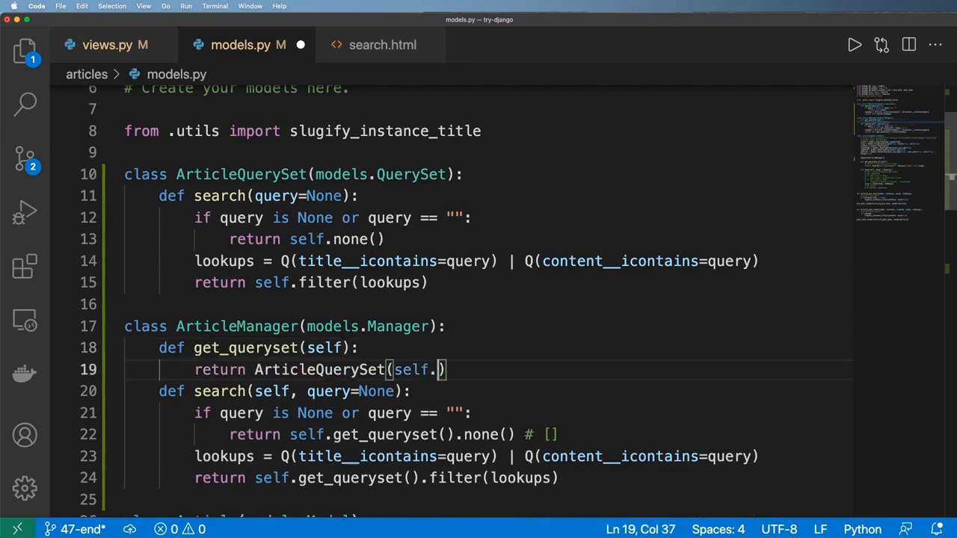
{"action": "type", "text": "model, using"}
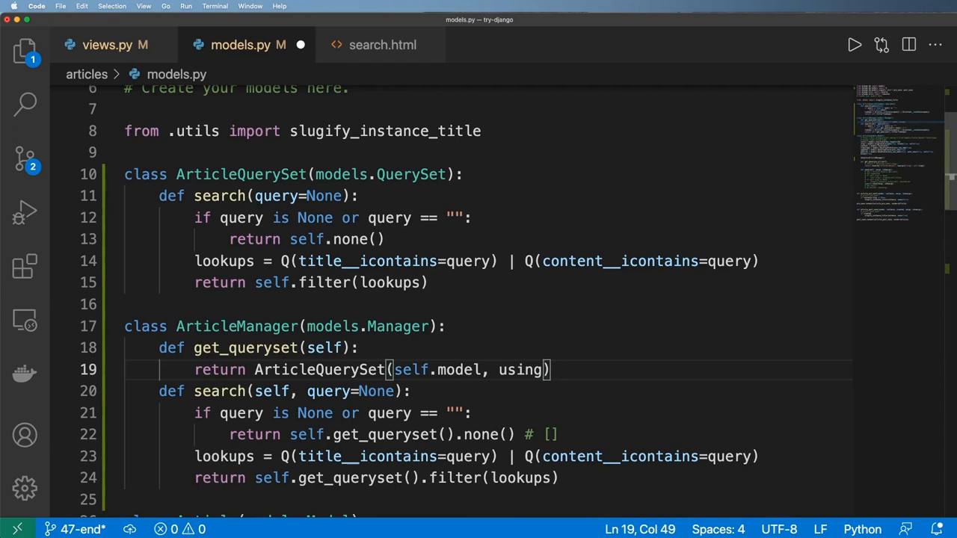
{"action": "type", "text": "=self._db"}
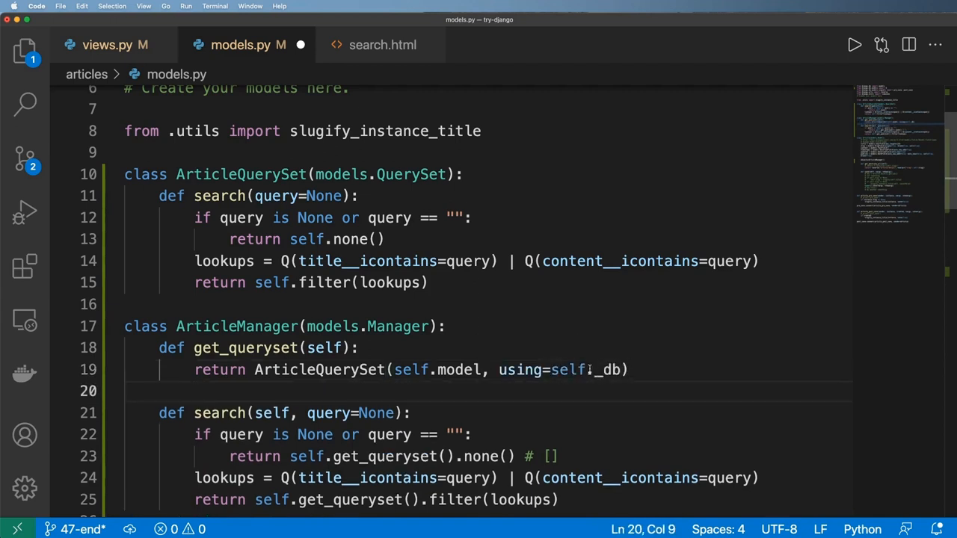
{"action": "double_click", "coordinate": [568, 369]}
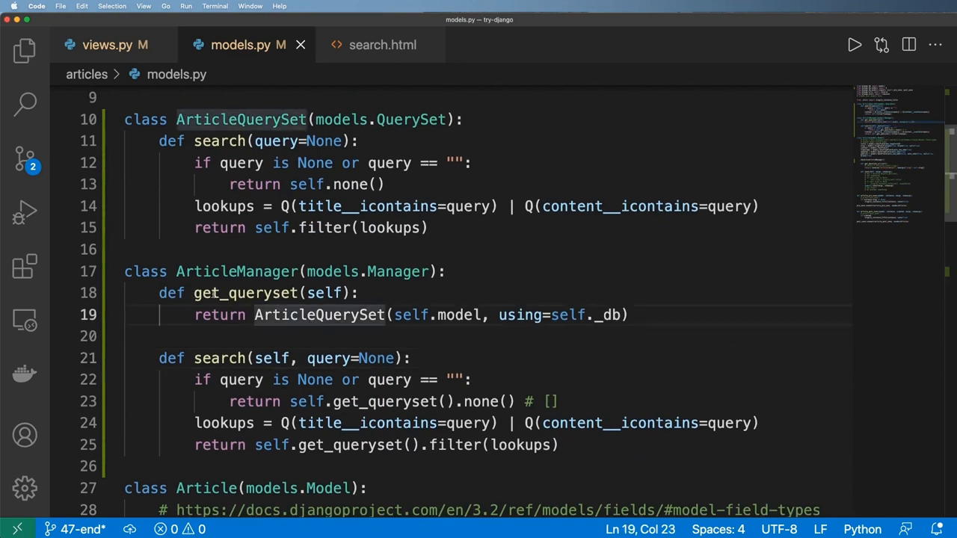
{"action": "double_click", "coordinate": [241, 120]}
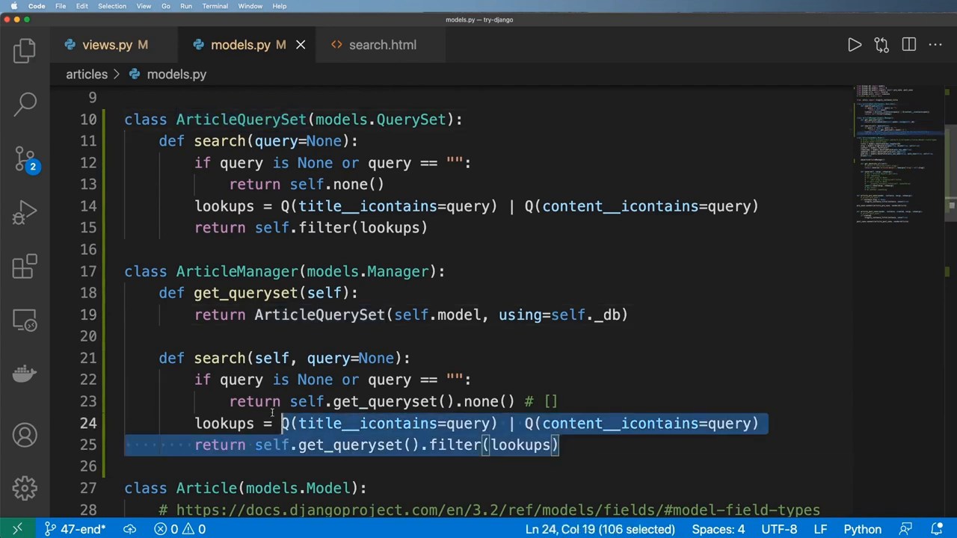
Step: Replace the manager's search body with return self.get_queryset().search(query=query)
{"action": "left_click_drag", "start_coordinate": [281, 423], "coordinate": [195, 380]}
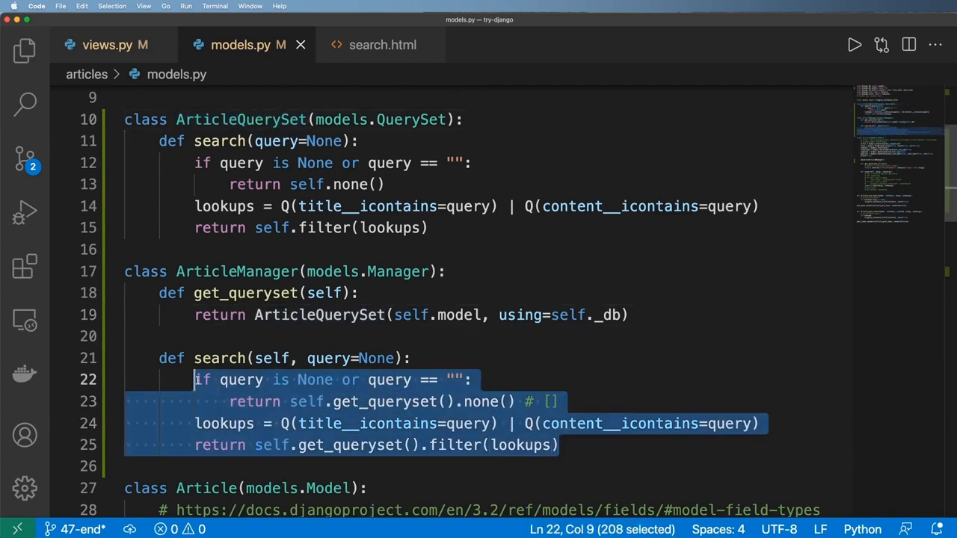
{"action": "type", "text": "return self.ge"}
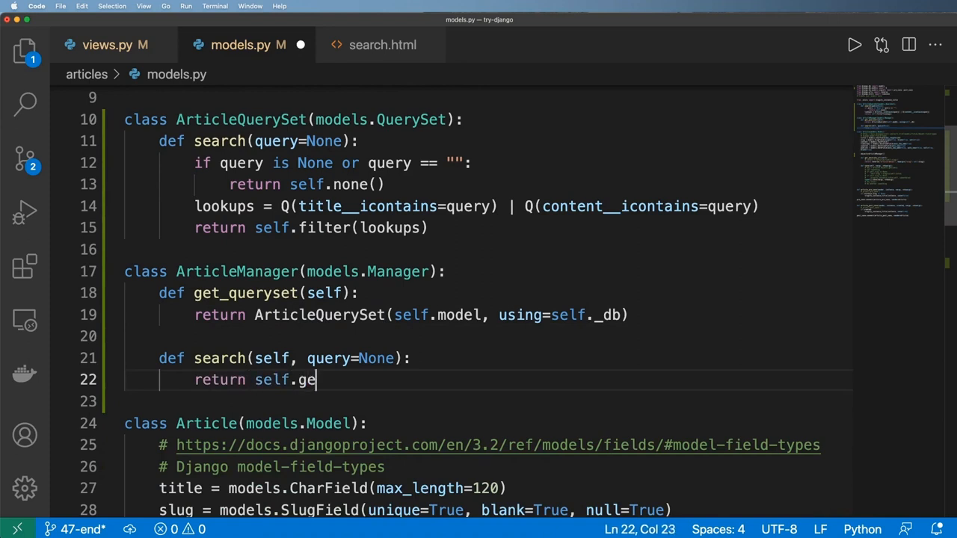
{"action": "type", "text": "t_queryset()."}
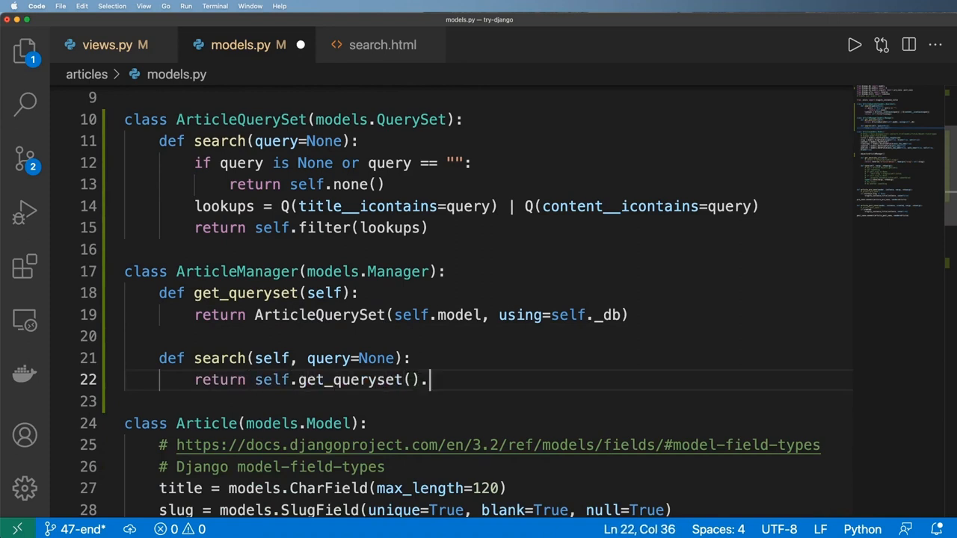
{"action": "type", "text": "search(query="}
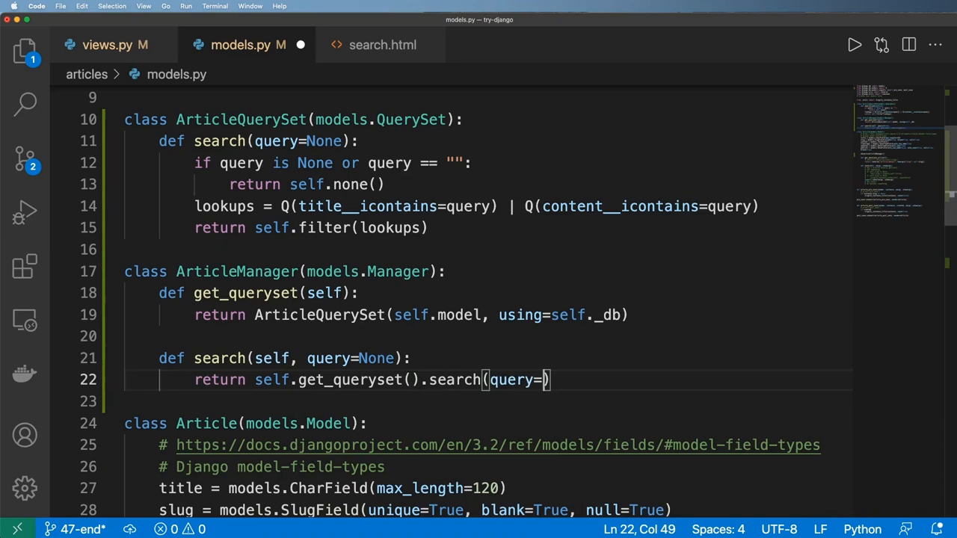
{"action": "type", "text": "query"}
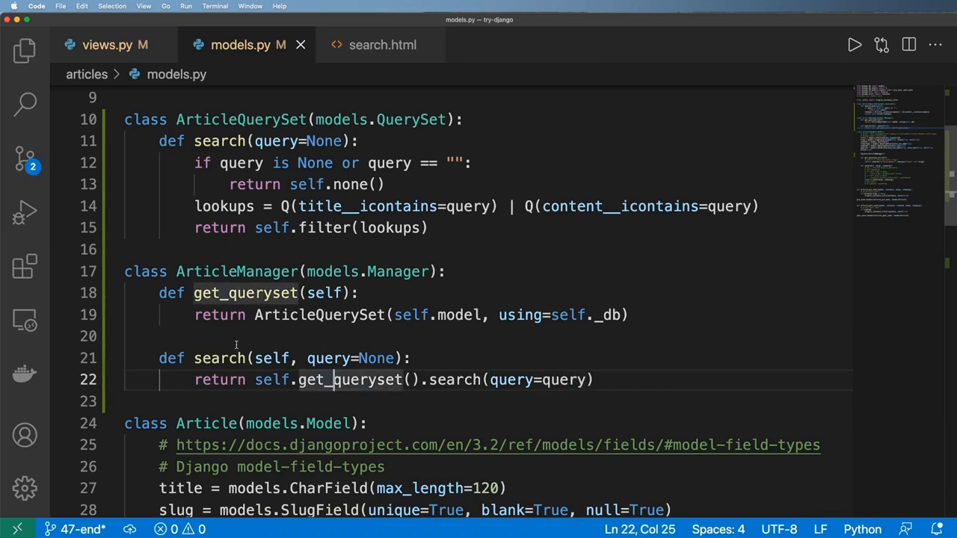
{"action": "left_click", "coordinate": [391, 227]}
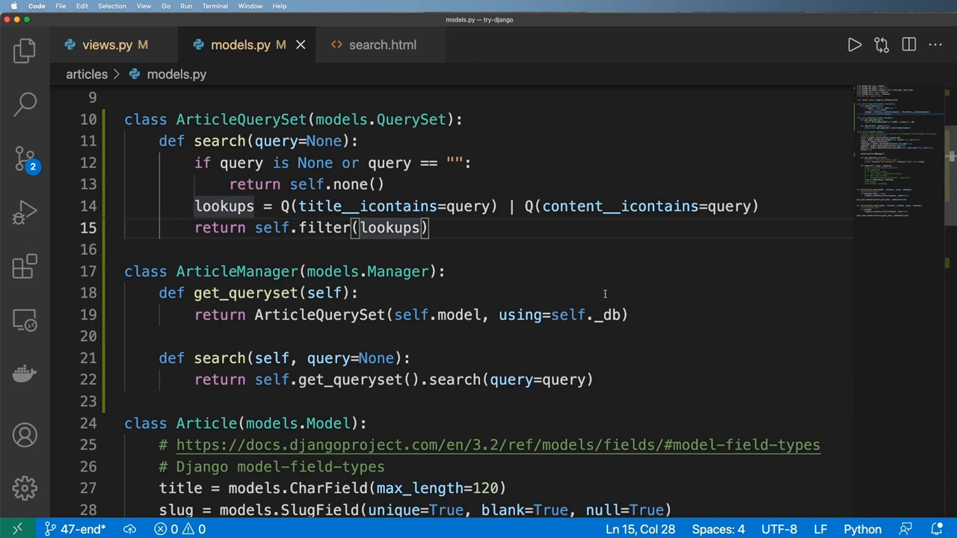
Step: In views.py chain .filter(title__icontains='t') before .search(query=query), then return to models.py
{"action": "left_click", "coordinate": [108, 45]}
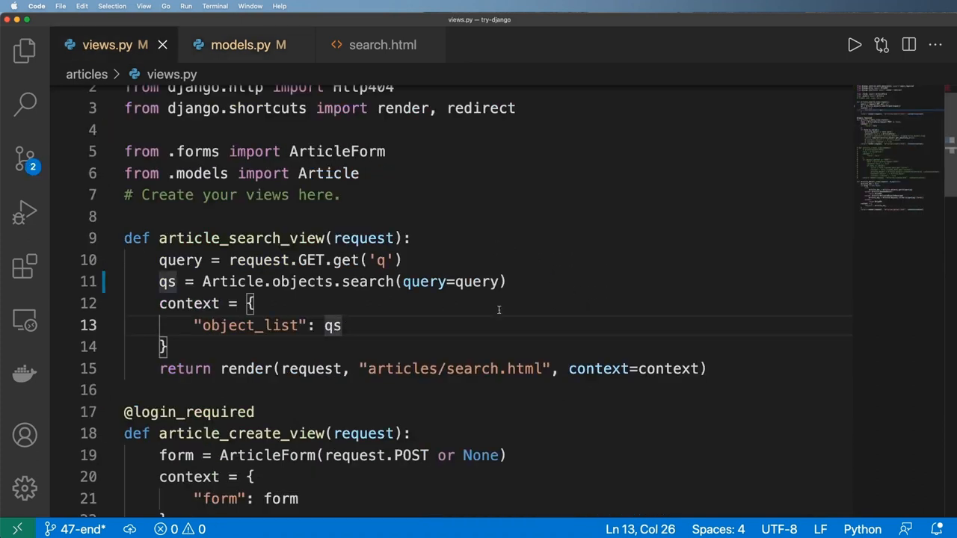
{"action": "left_click", "coordinate": [335, 281]}
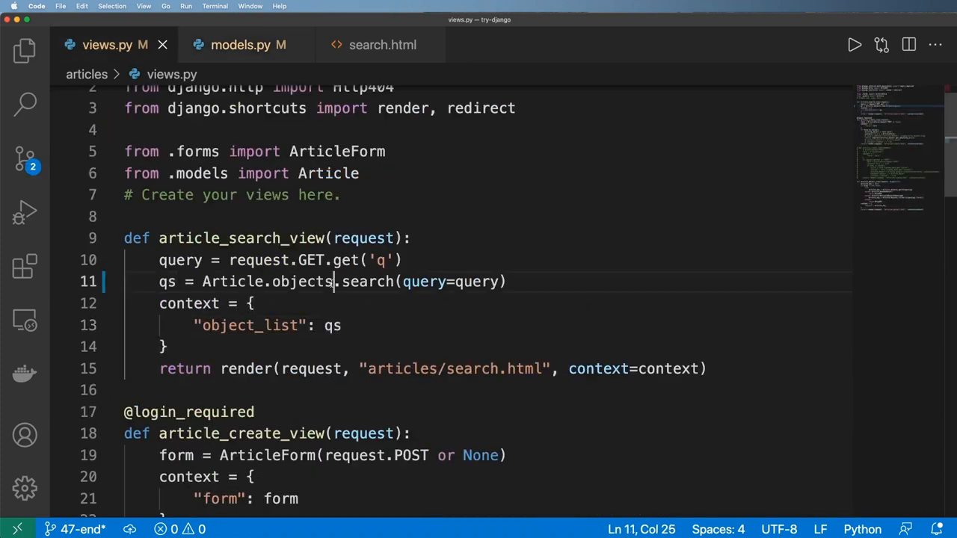
{"action": "type", "text": ".fitler()."}
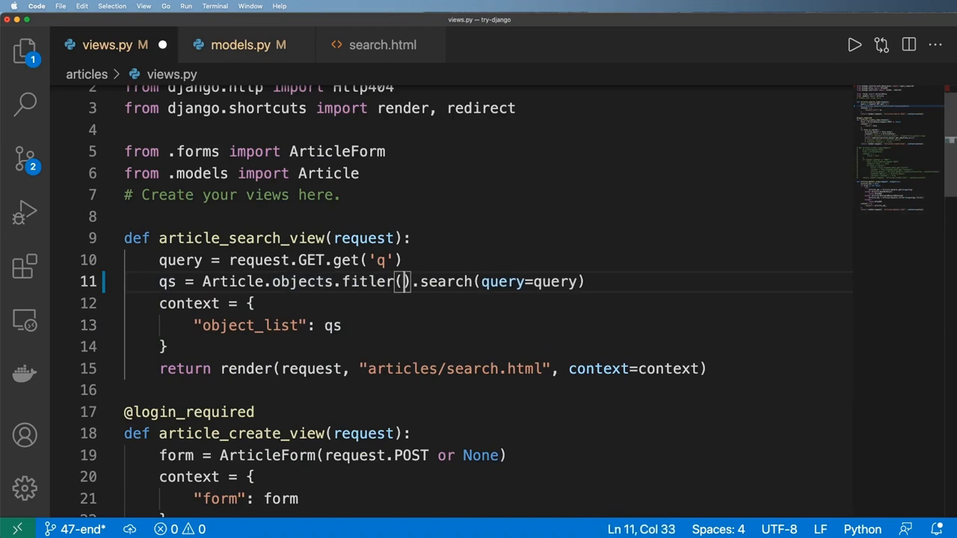
{"action": "type", "text": "filter"}
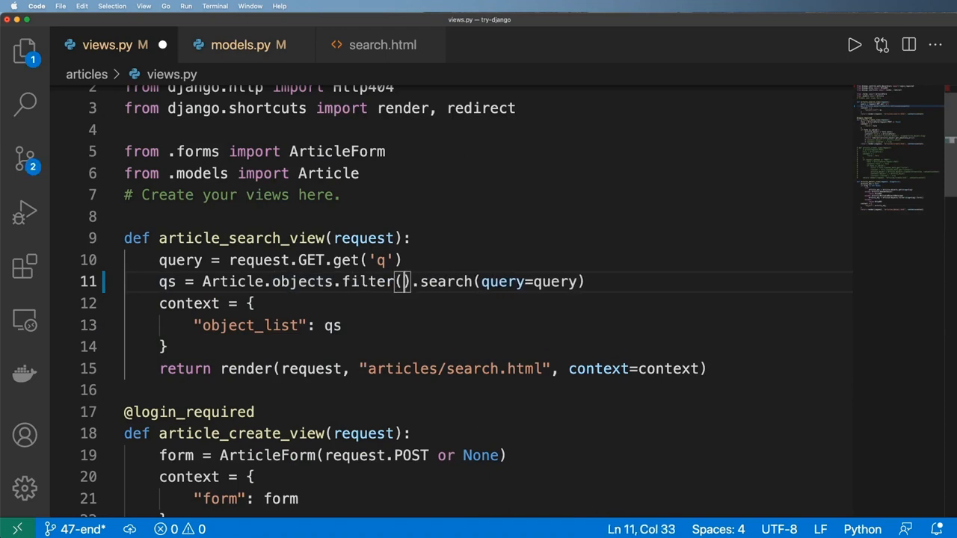
{"action": "type", "text": "title__ico"}
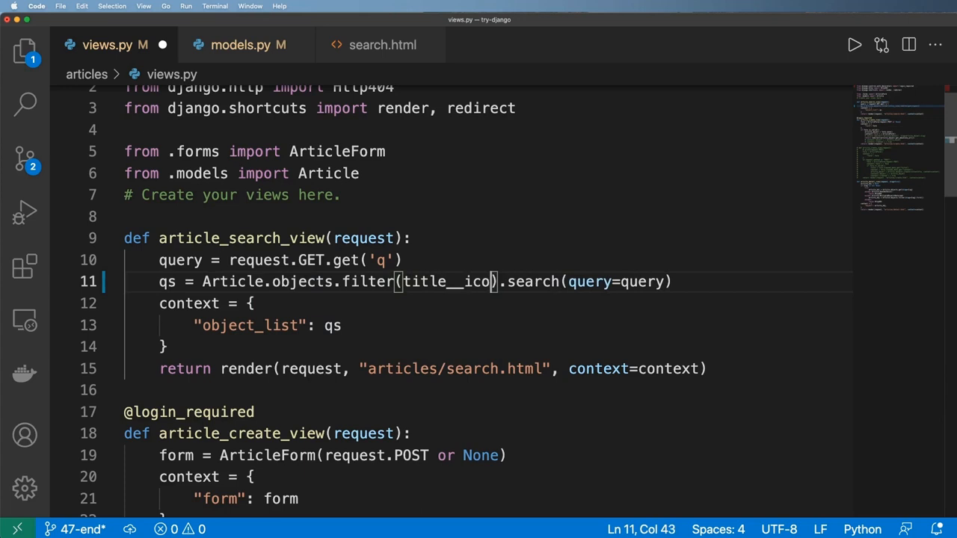
{"action": "type", "text": "ntains='t'"}
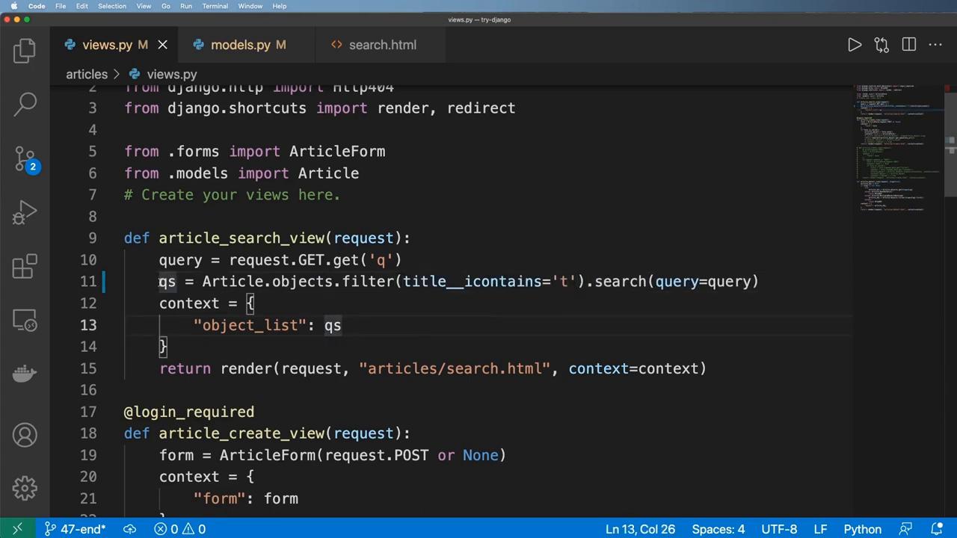
{"action": "left_click", "coordinate": [168, 347]}
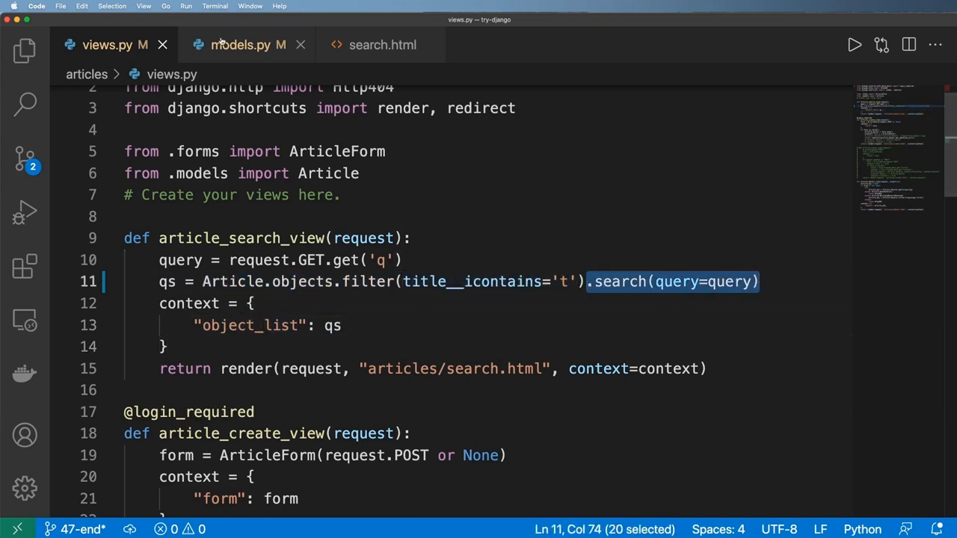
{"action": "left_click", "coordinate": [241, 45]}
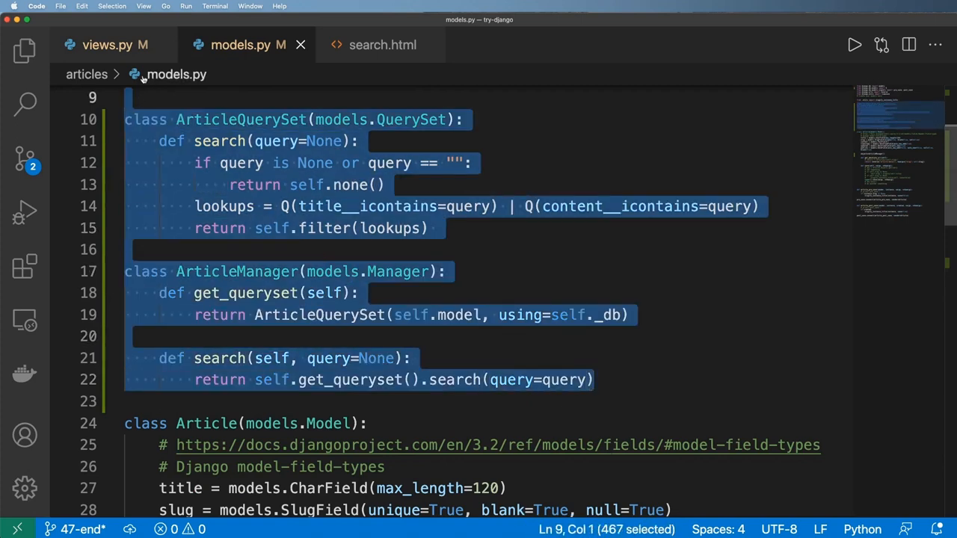
Step: Compare views.py and models.py, then add self, before query=None in ArticleQuerySet.search
{"action": "left_click", "coordinate": [108, 45]}
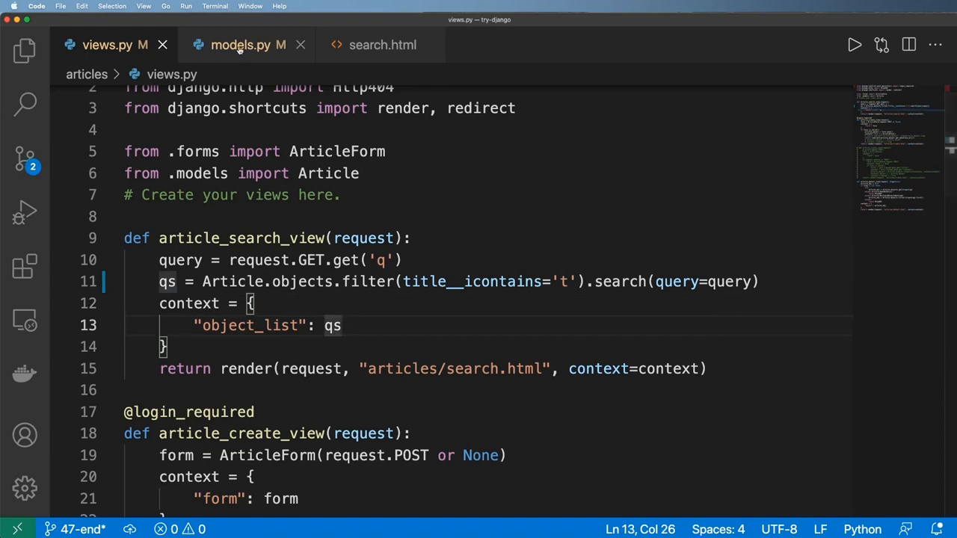
{"action": "left_click", "coordinate": [248, 45]}
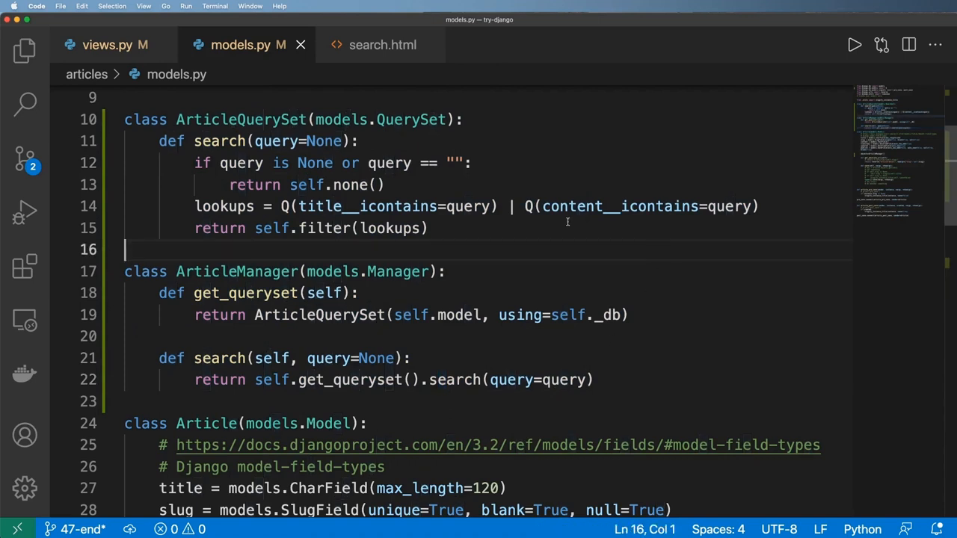
{"action": "left_click", "coordinate": [108, 45]}
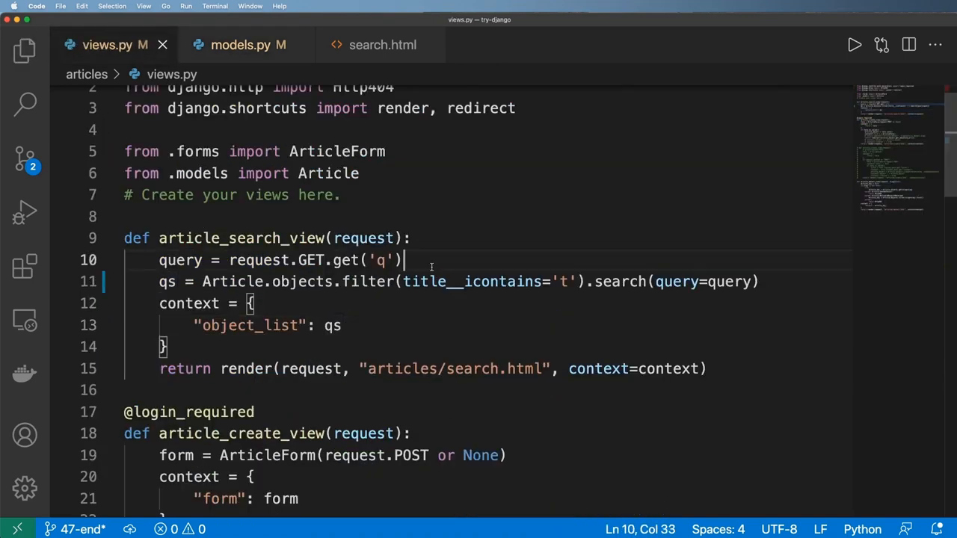
{"action": "left_click", "coordinate": [340, 326]}
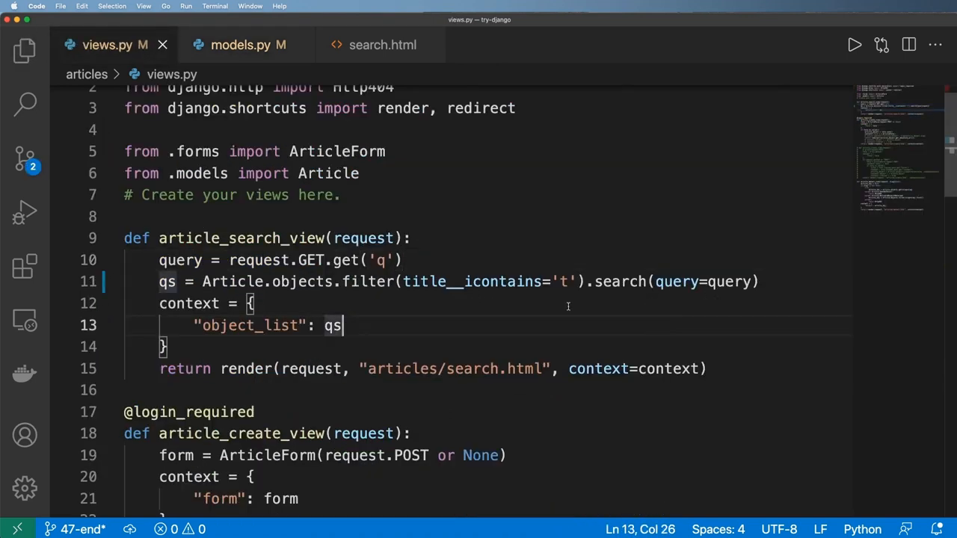
{"action": "left_click", "coordinate": [41, 6]}
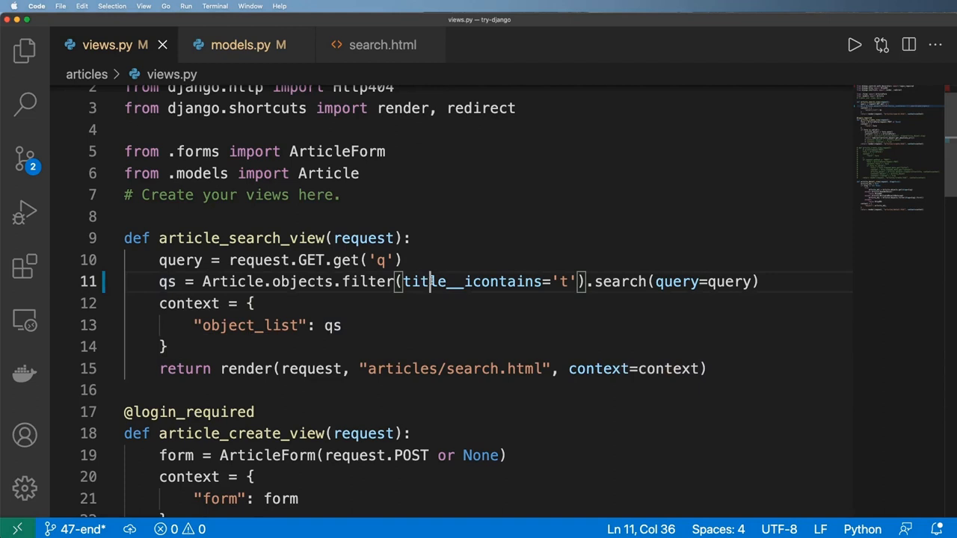
{"action": "left_click", "coordinate": [241, 45]}
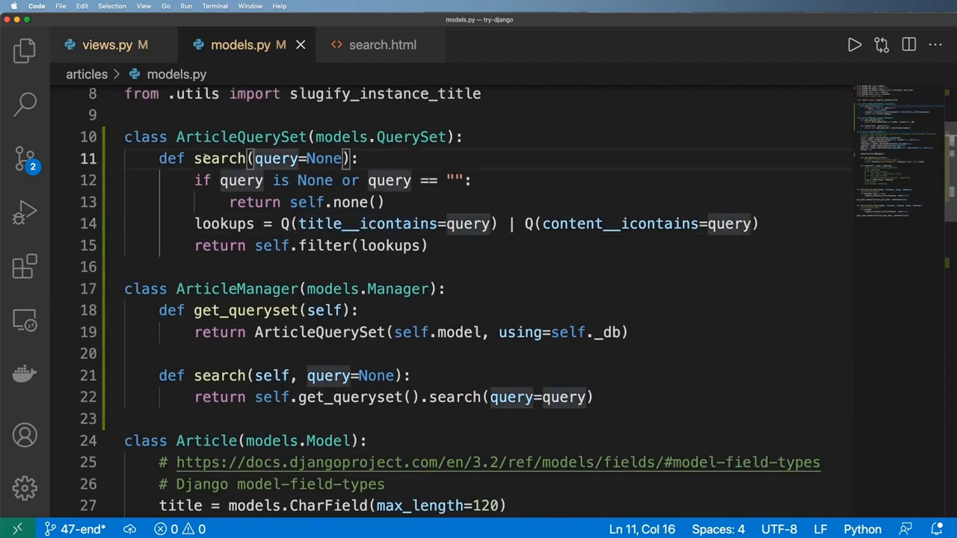
{"action": "type", "text": "self,"}
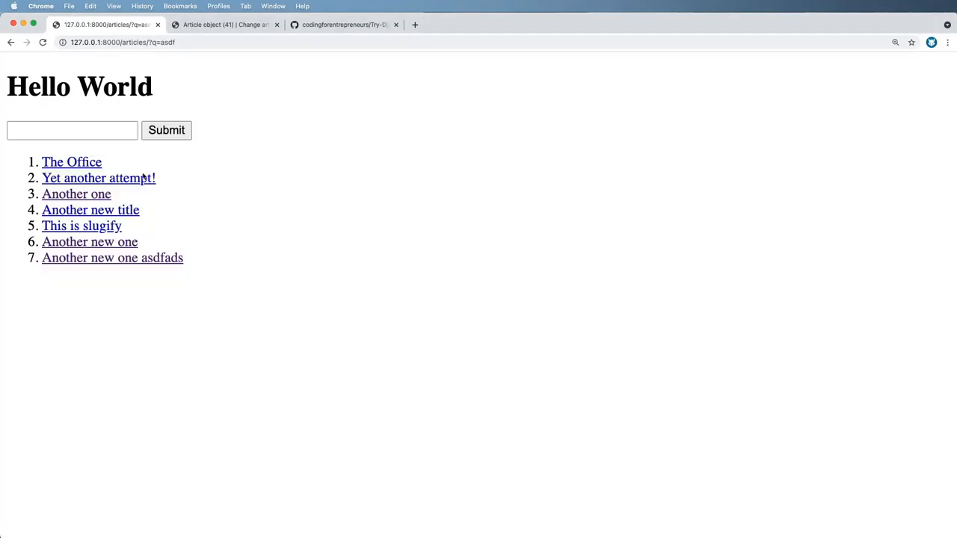
Step: Run a search on the articles page in Chrome with the 't' title filter active
{"action": "left_click", "coordinate": [123, 42]}
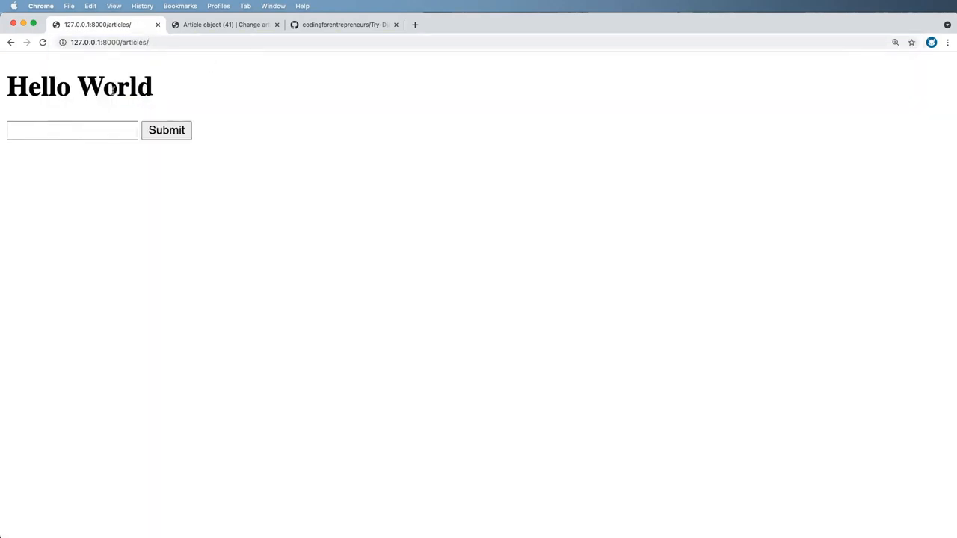
{"action": "left_click", "coordinate": [71, 130]}
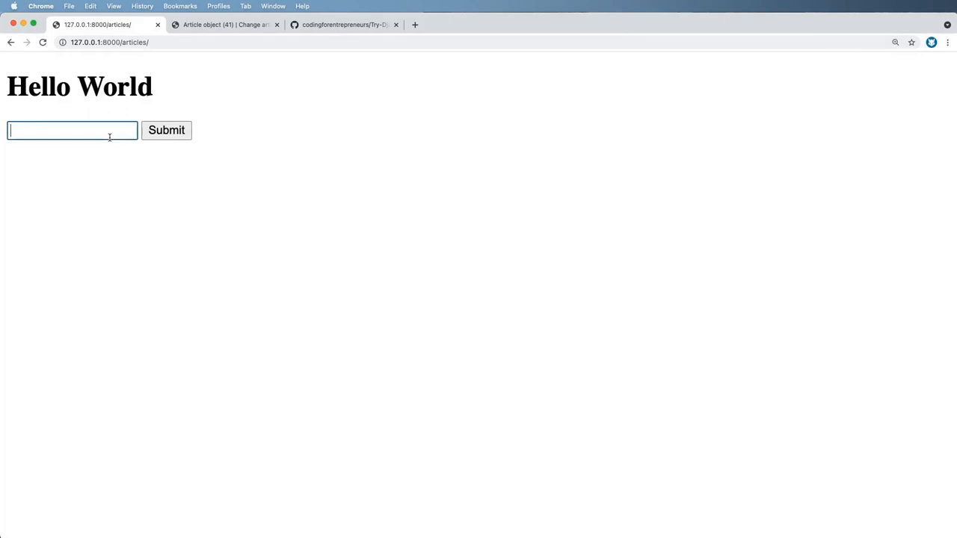
{"action": "left_click", "coordinate": [166, 129]}
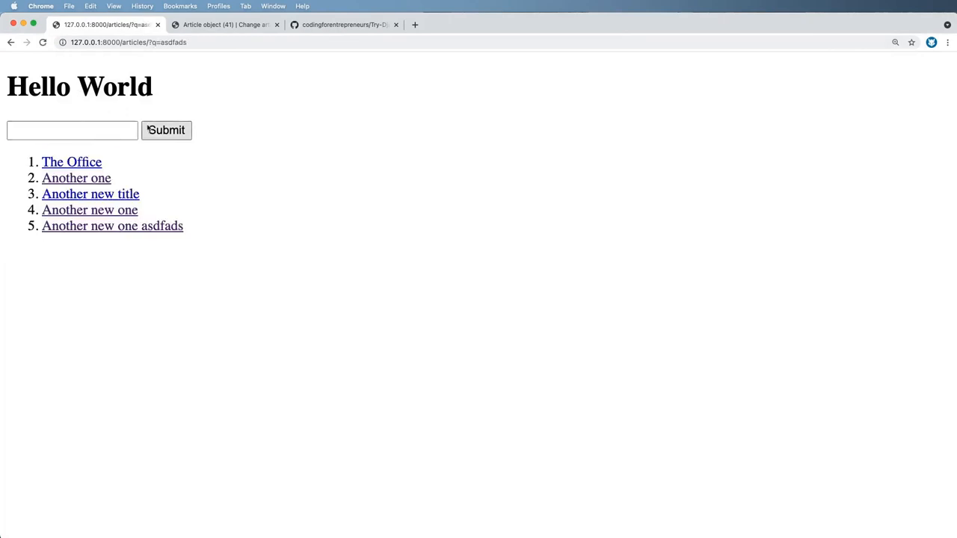
{"action": "mouse_move", "coordinate": [365, 201]}
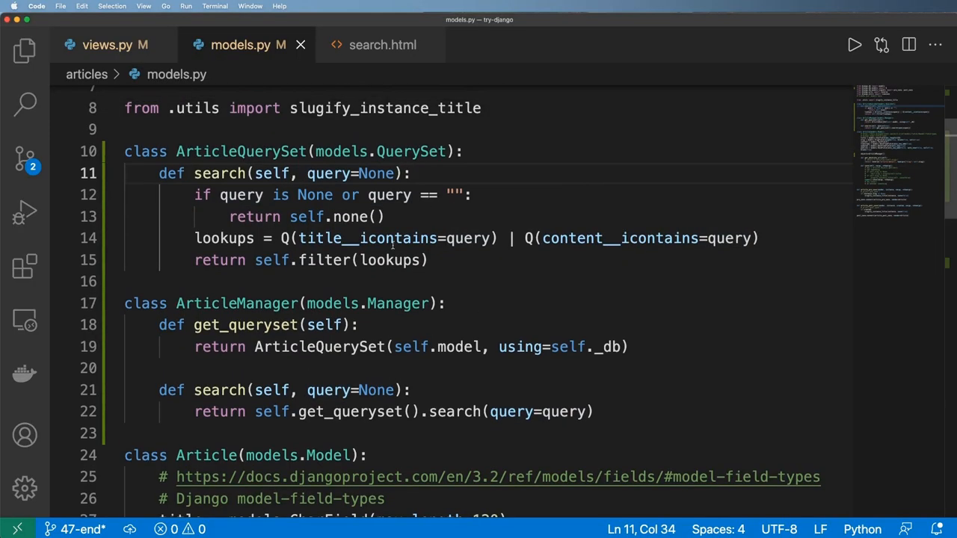
Step: Change the view's filter value to 'office', retest in Chrome, then delete the .filter(...) call
{"action": "left_click", "coordinate": [107, 45]}
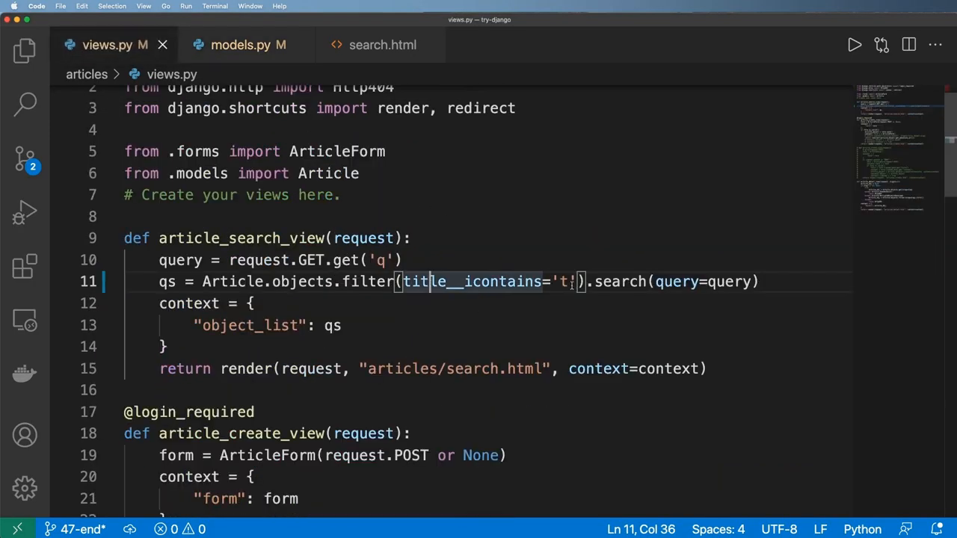
{"action": "type", "text": "office"}
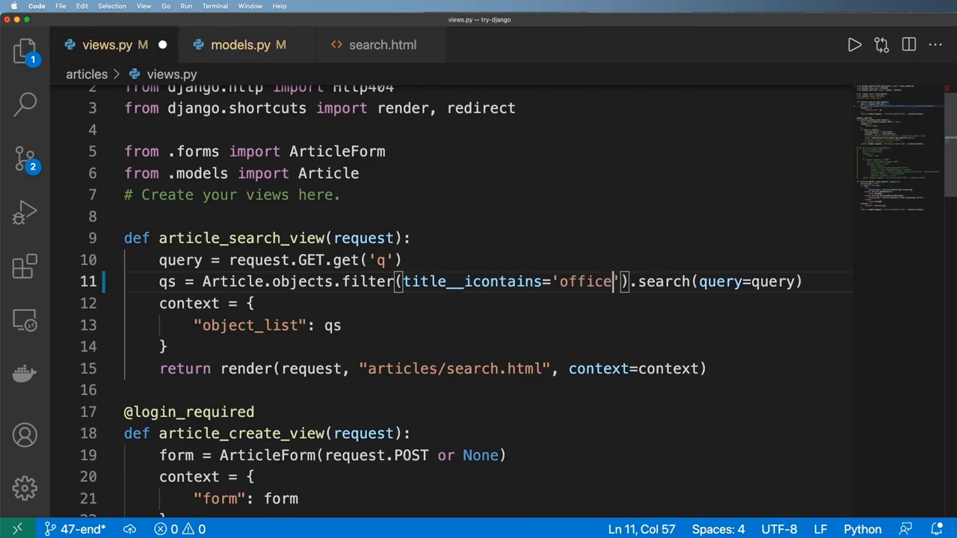
{"action": "left_click", "coordinate": [40, 6]}
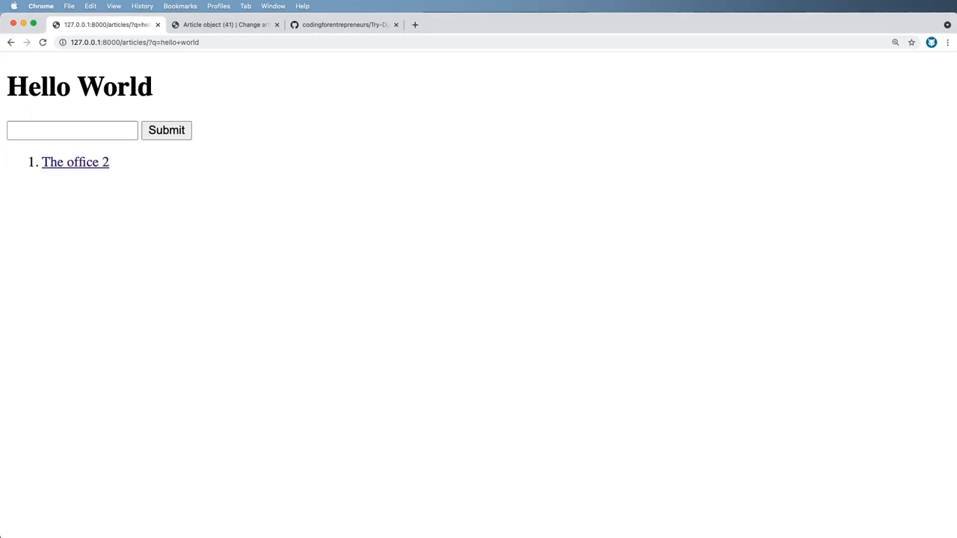
{"action": "mouse_move", "coordinate": [131, 150]}
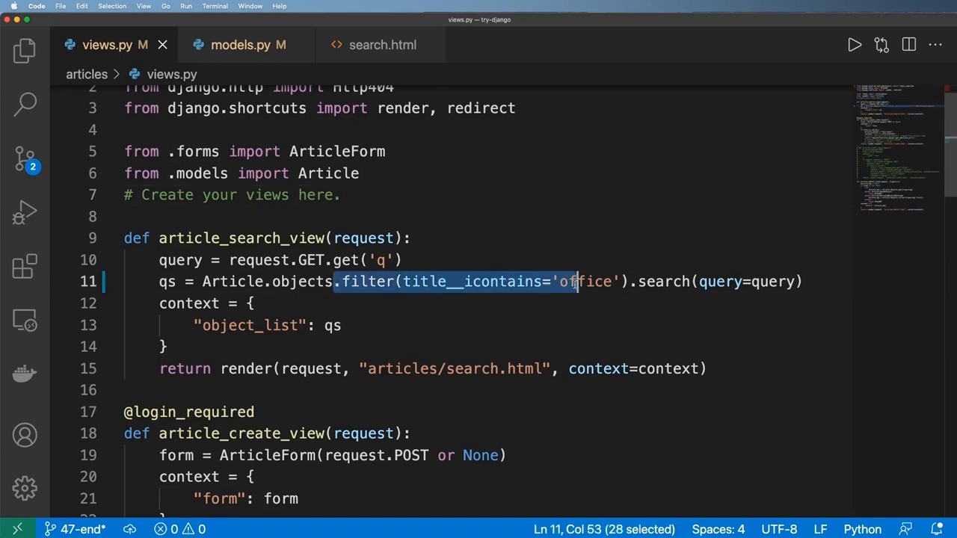
{"action": "key", "text": "Delete"}
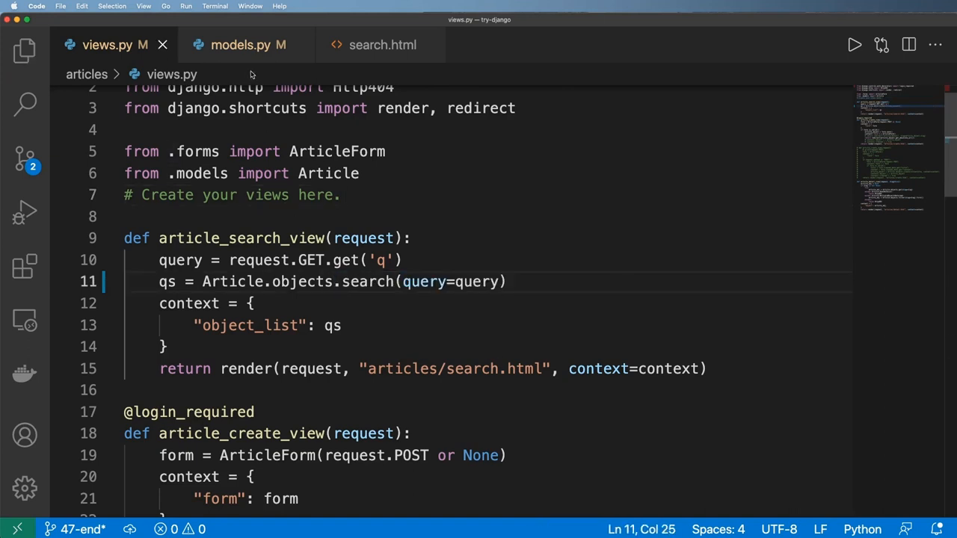
{"action": "left_click", "coordinate": [239, 45]}
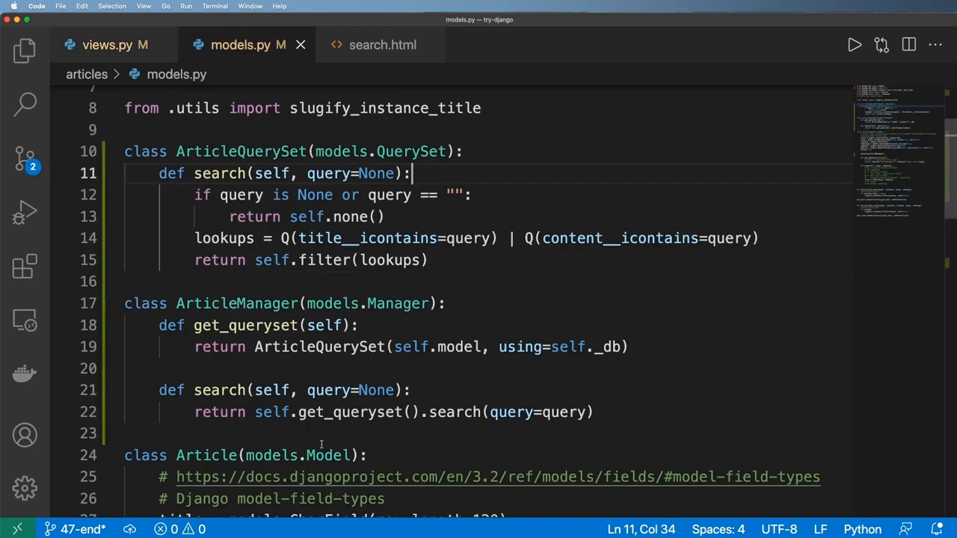
{"action": "scroll", "scroll_direction": "down", "scroll_amount": 3}
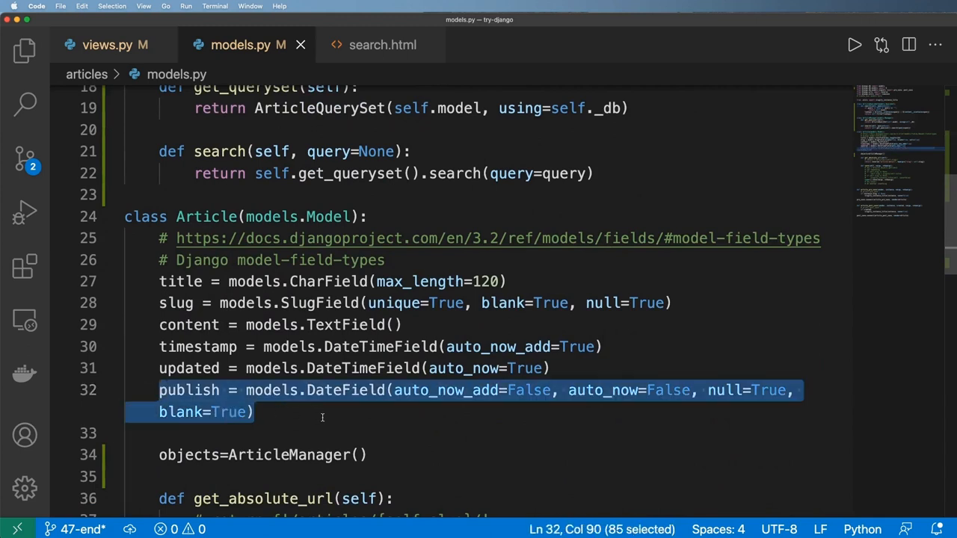
{"action": "scroll", "scroll_direction": "up", "scroll_amount": 3}
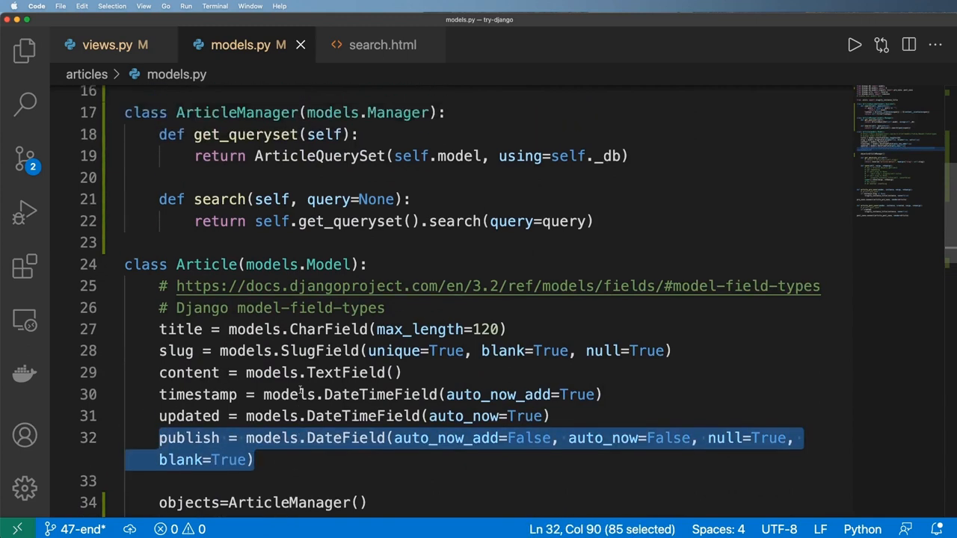
{"action": "scroll", "scroll_direction": "up", "scroll_amount": 3}
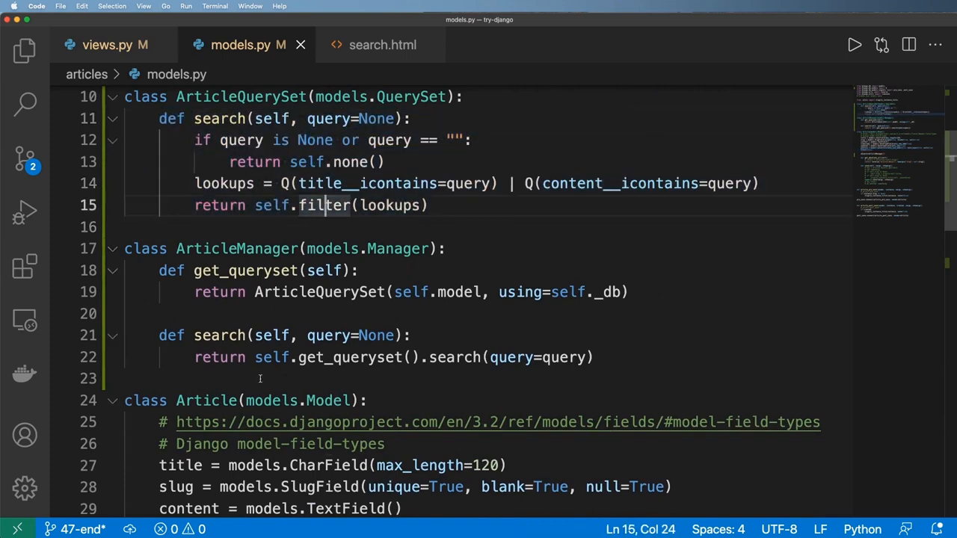
{"action": "scroll", "scroll_direction": "down", "scroll_amount": 3}
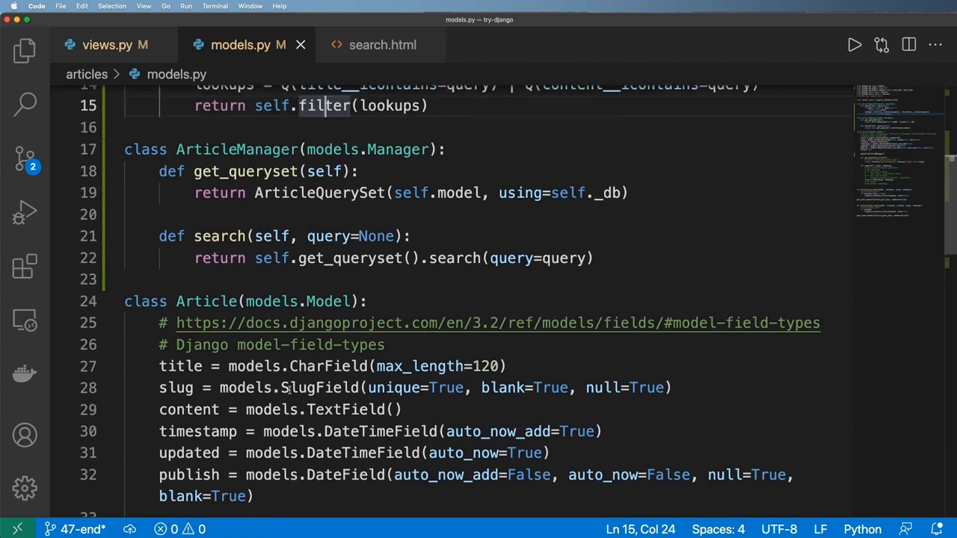